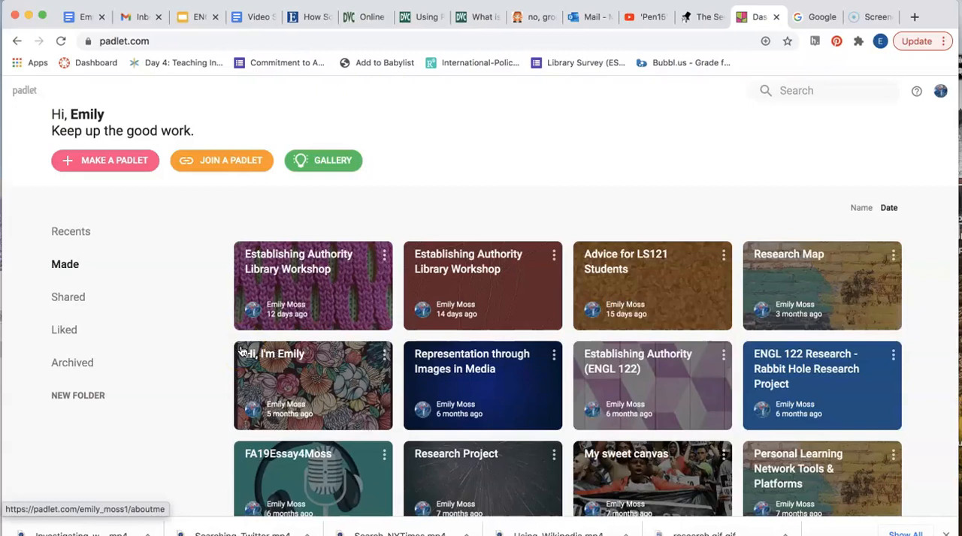
mouse_move(171, 341)
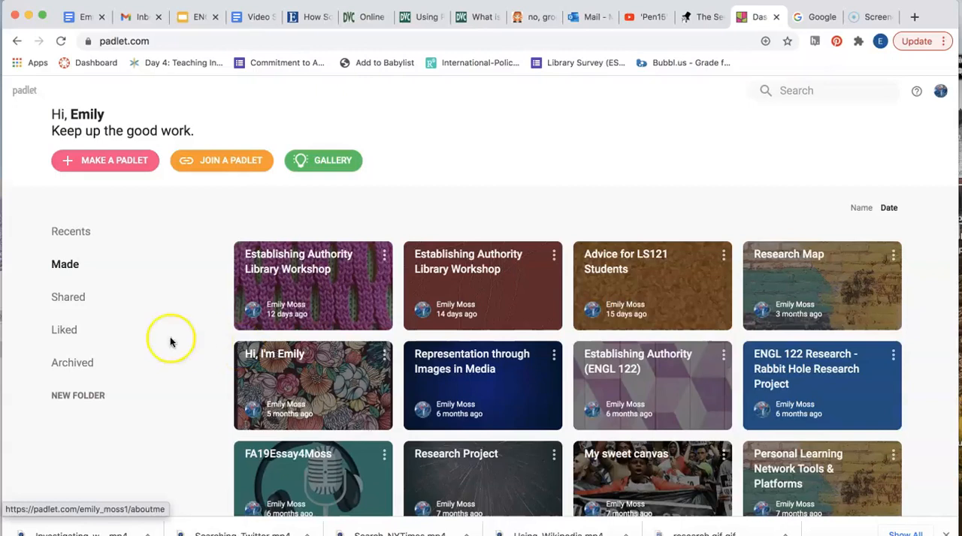
Step: Start a new padlet from the dashboard, reaching the Wall/Canvas/Stream/Grid layout choices
click(106, 159)
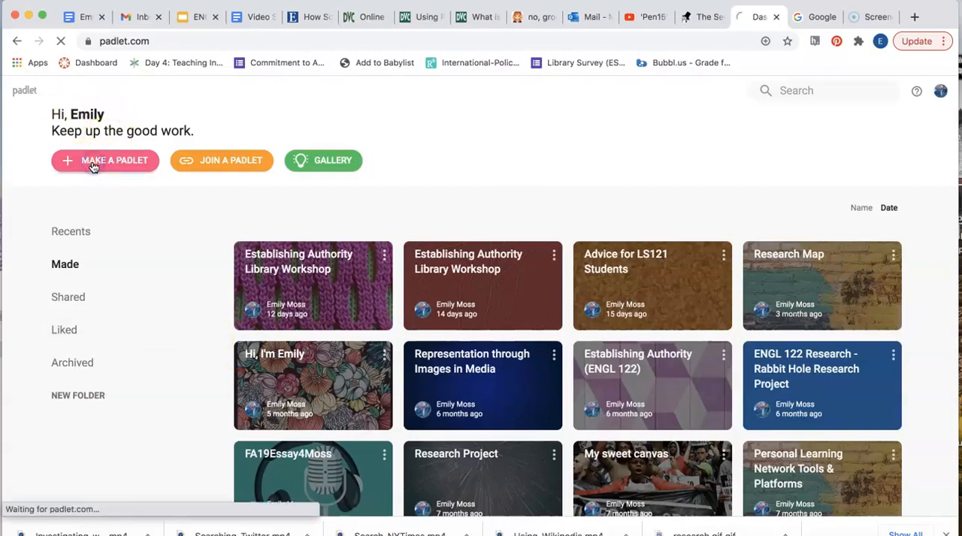
click(105, 159)
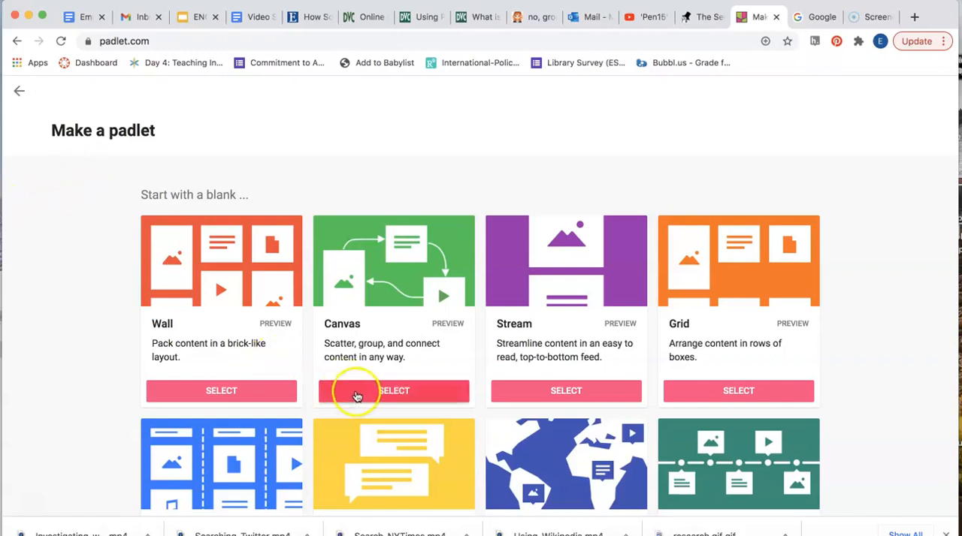
Step: Create a blank Canvas padlet titled 'My glorious padlet' with its Modify panel showing
click(393, 391)
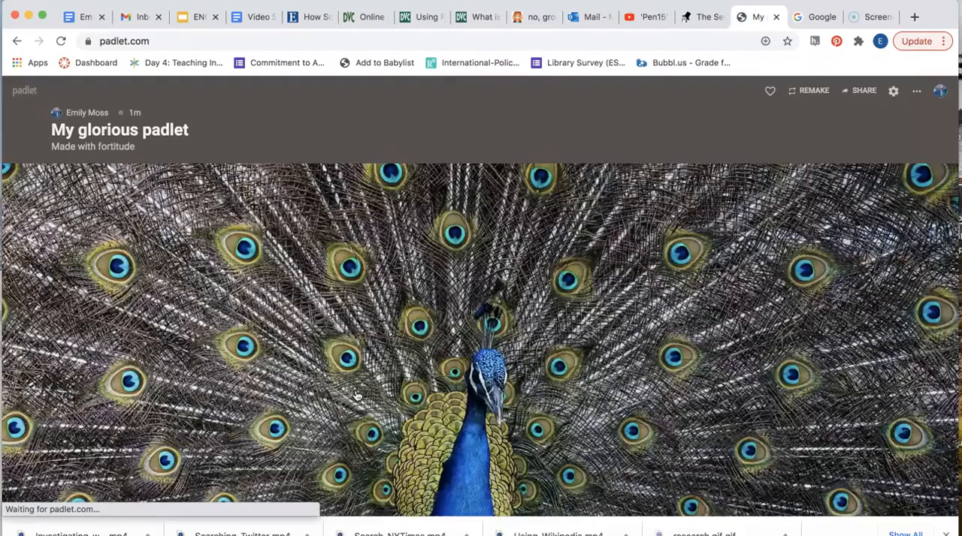
click(892, 91)
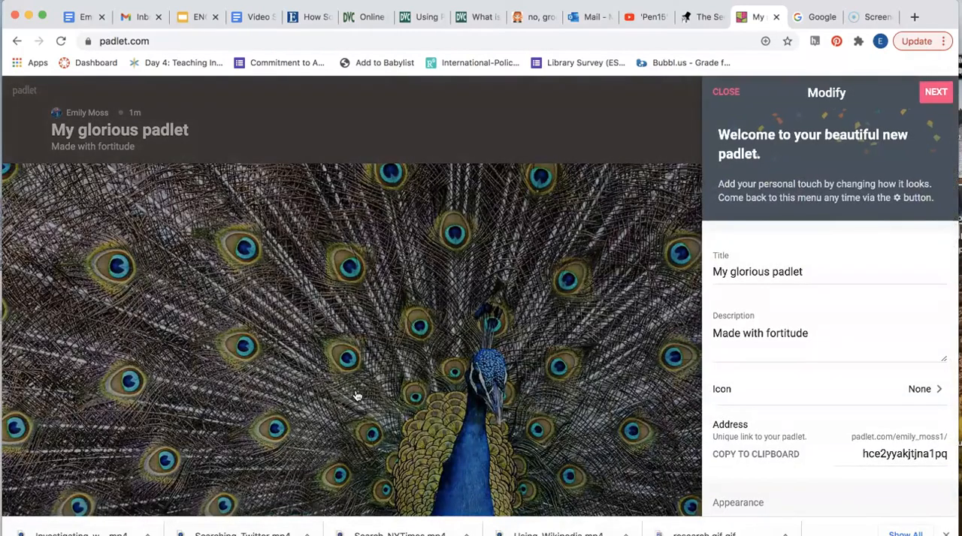
mouse_move(856, 322)
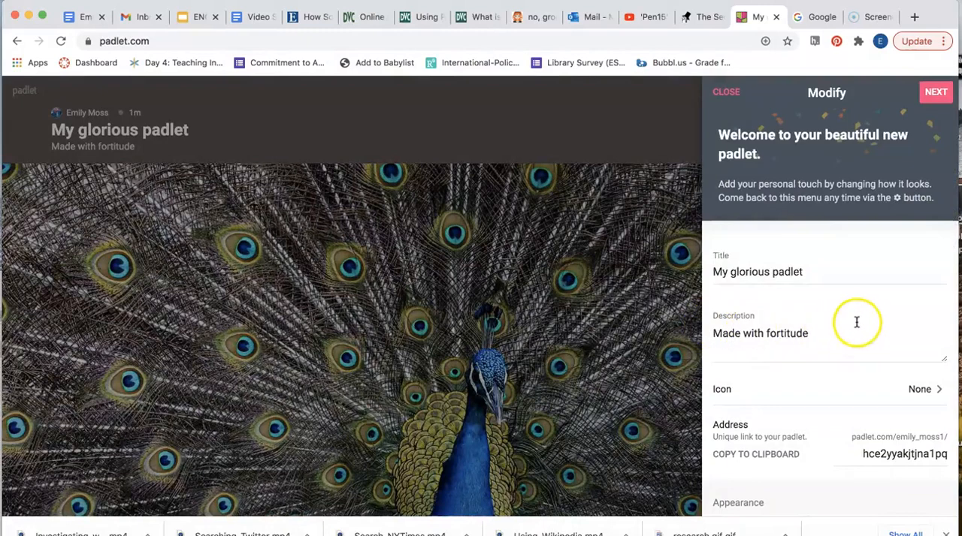
mouse_move(855, 322)
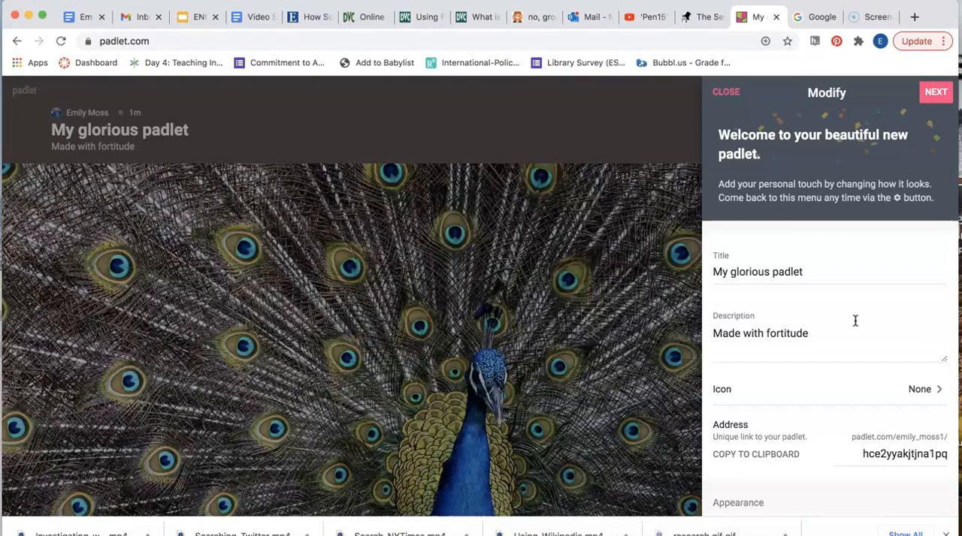
Step: Reach the padlet's Wallpaper setting and choose to add your own wallpaper
scroll(down, 3)
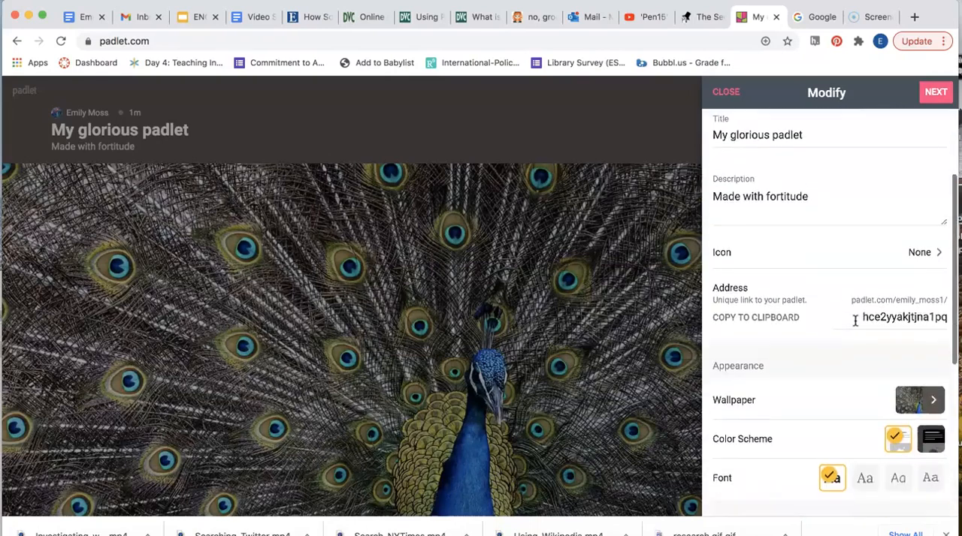
scroll(down, 3)
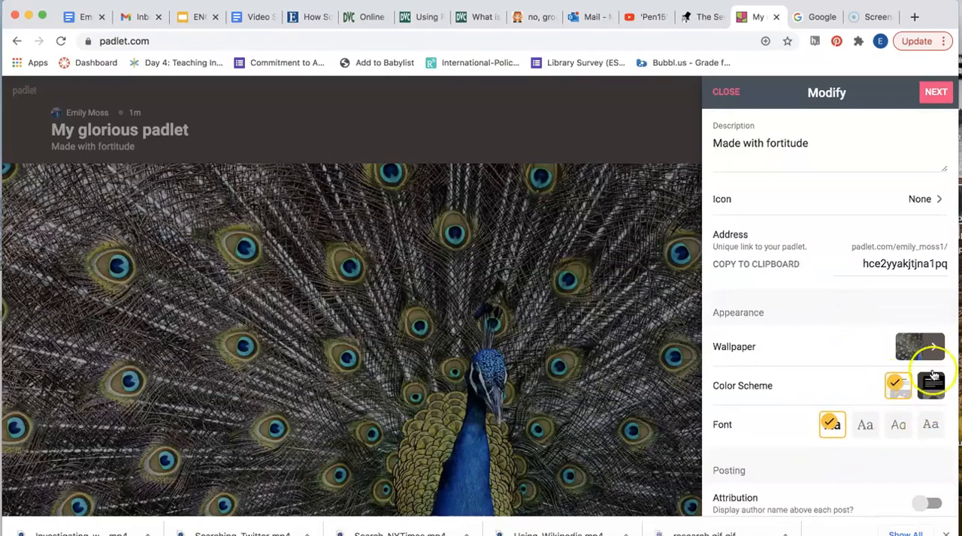
click(919, 346)
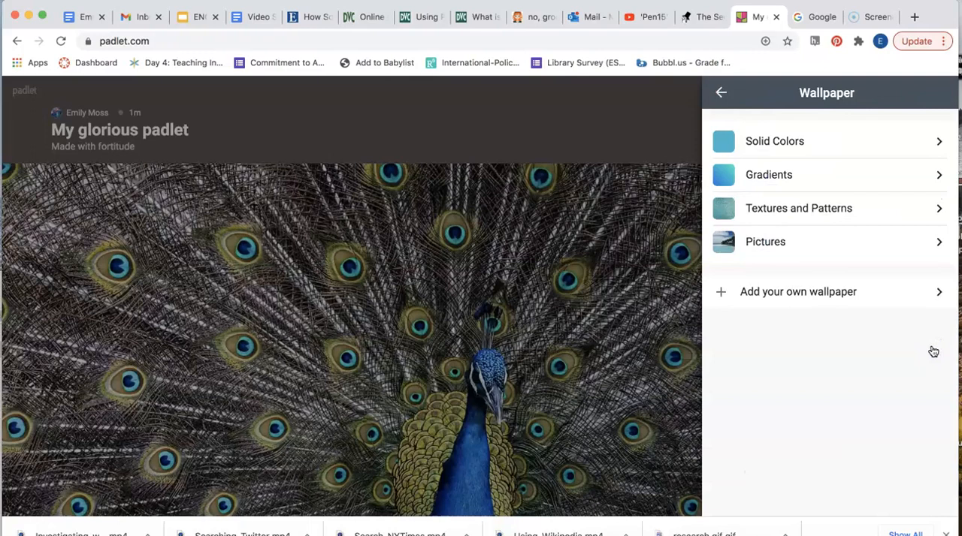
mouse_move(799, 324)
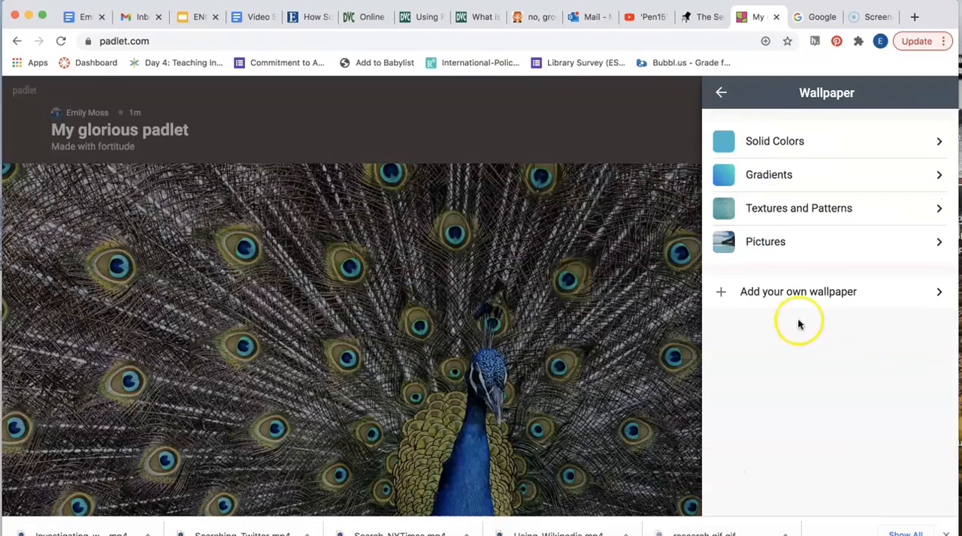
click(797, 291)
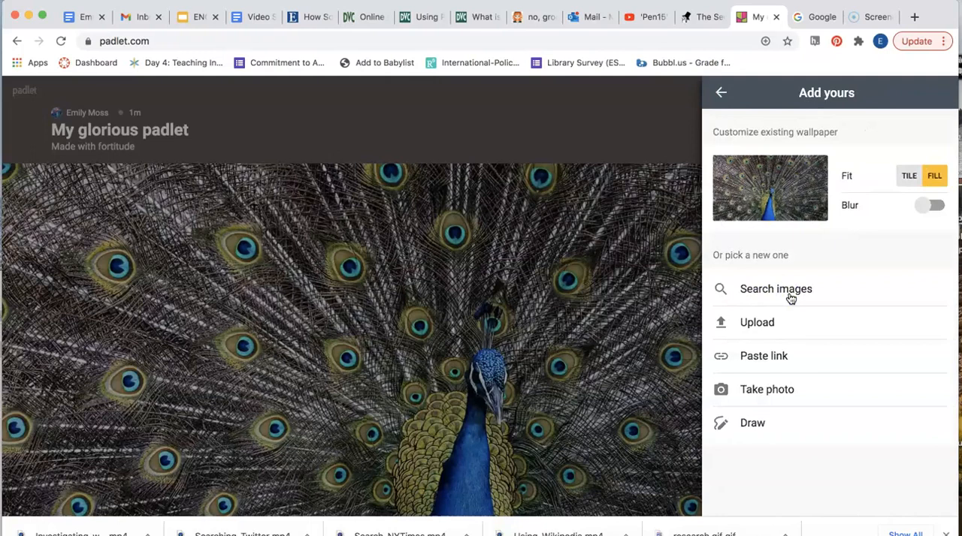
mouse_move(820, 17)
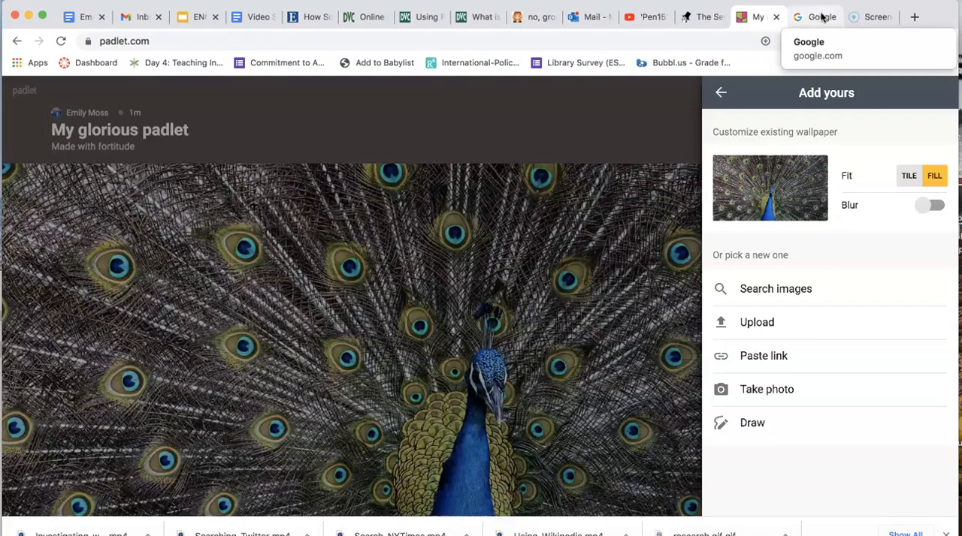
Step: Find the black-and-white hexagon tile picture in Google Images results for 'pattern' and preview it
click(815, 17)
text(pattern)
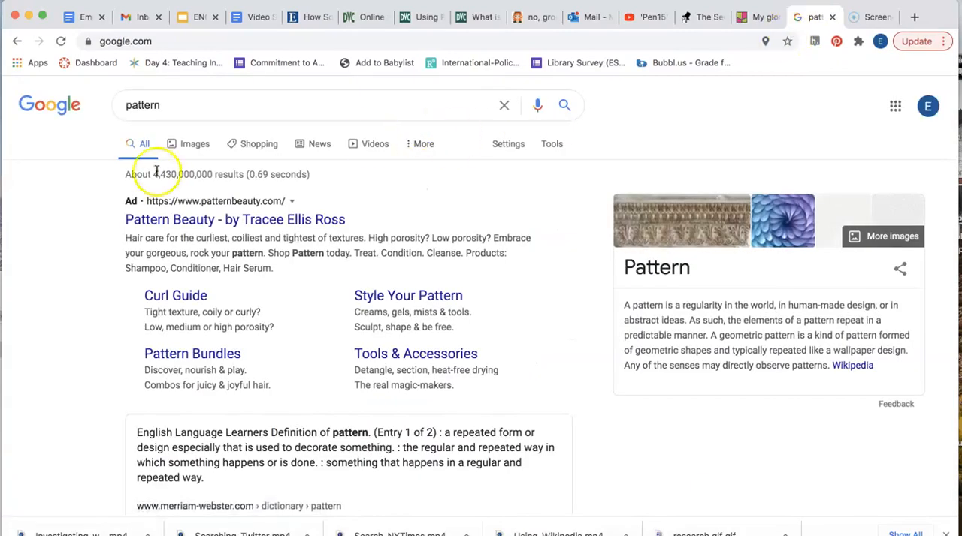
click(186, 145)
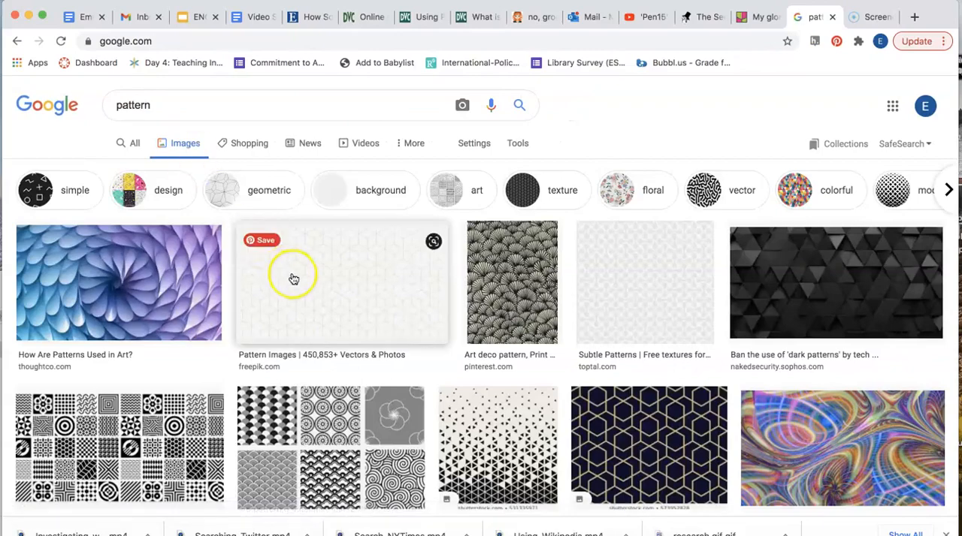
scroll(down, 3)
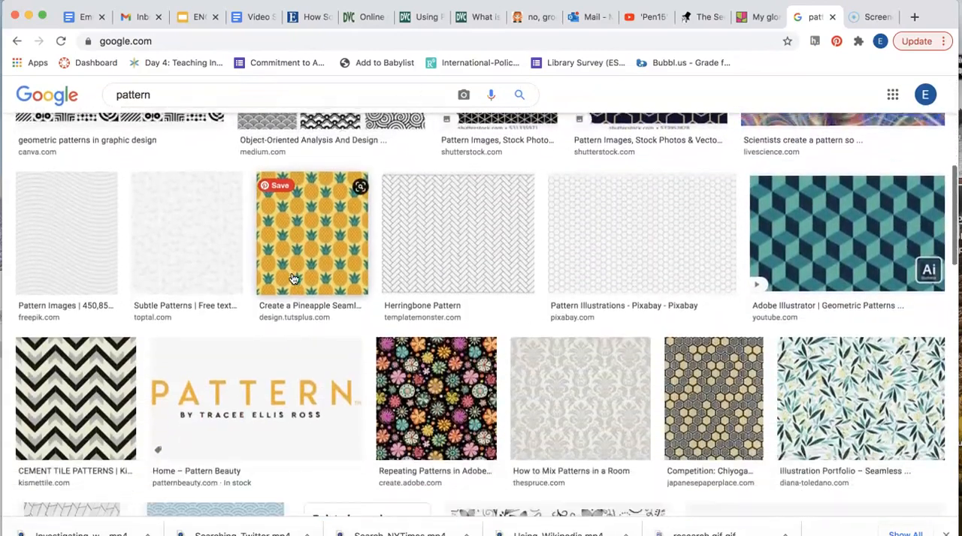
scroll(down, 3)
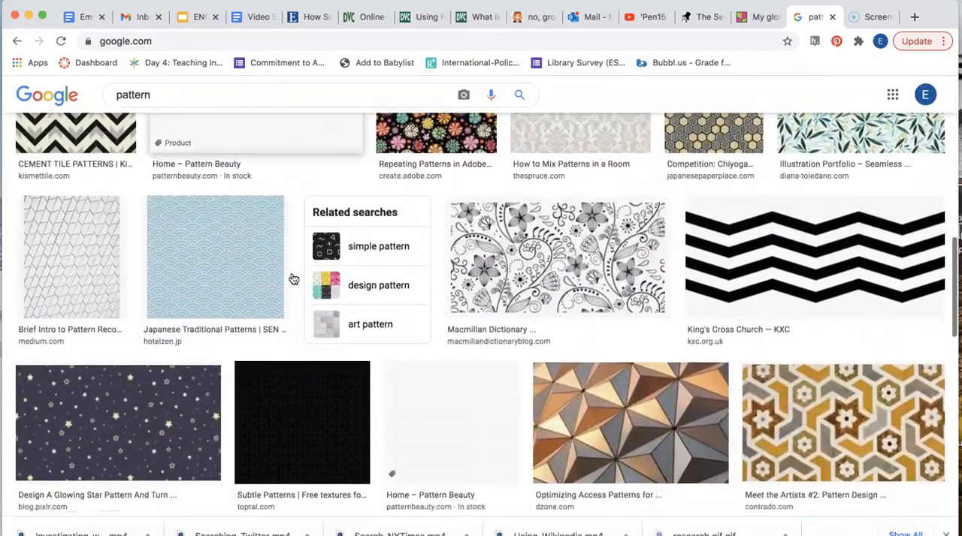
scroll(down, 3)
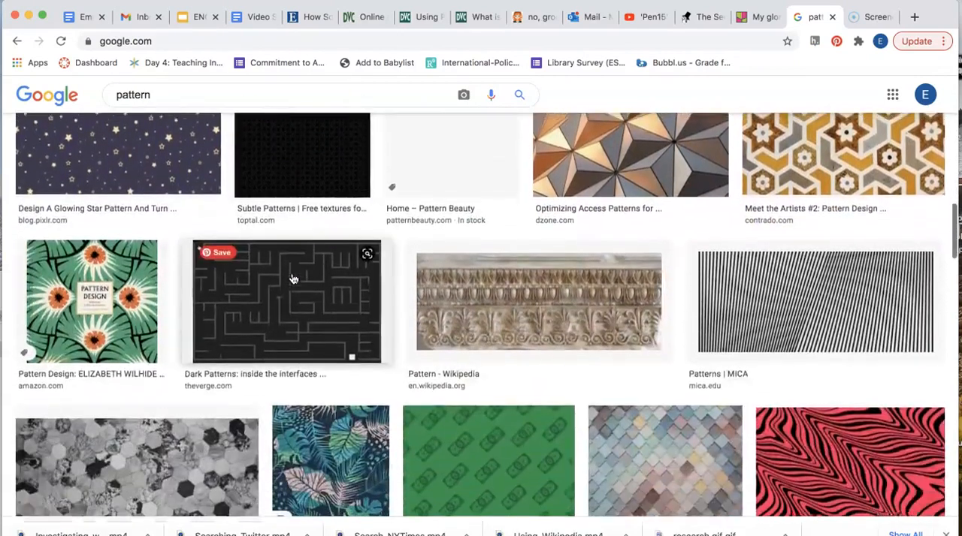
scroll(down, 3)
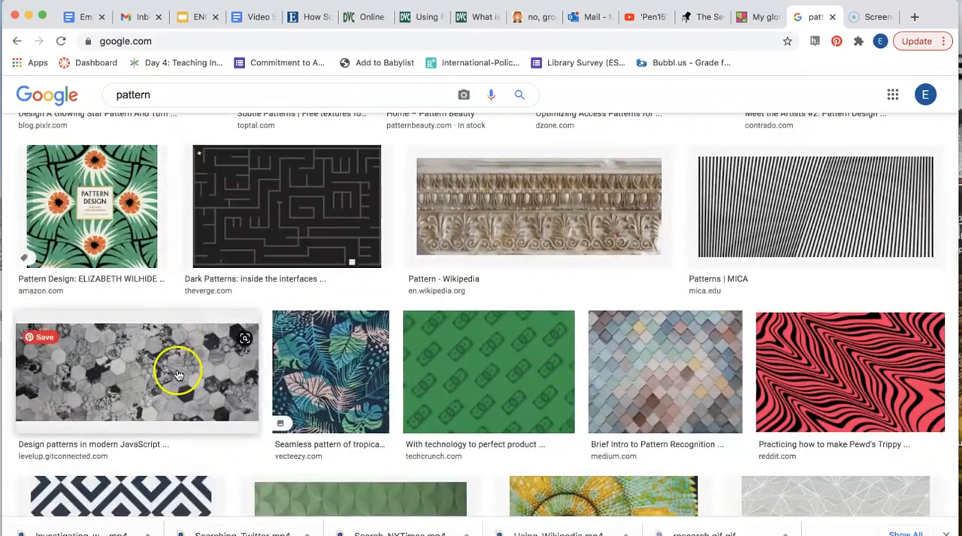
right_click(179, 374)
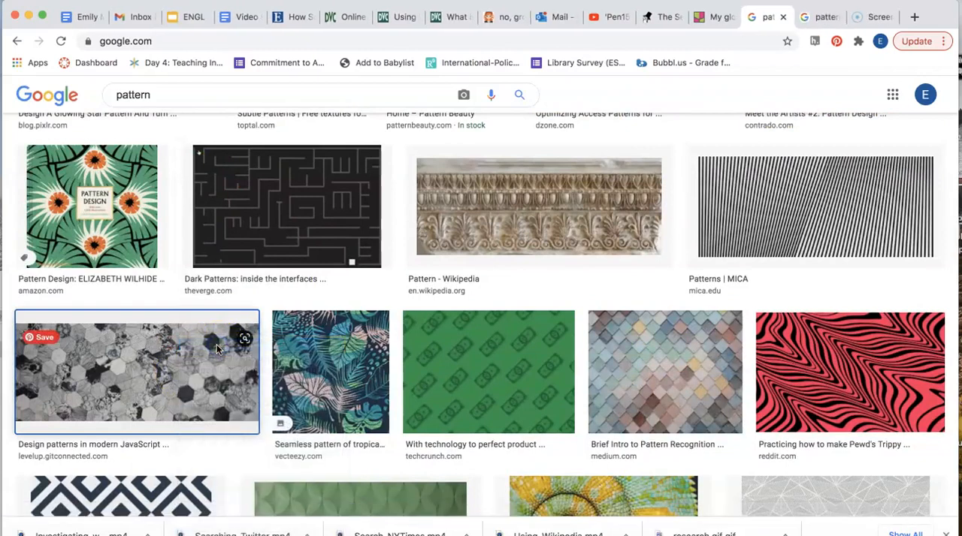
click(137, 373)
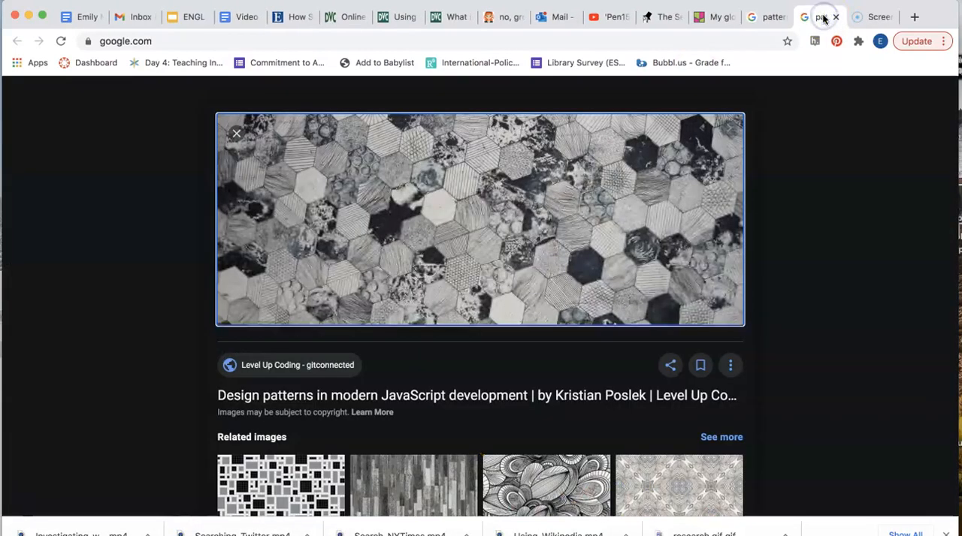
mouse_move(469, 252)
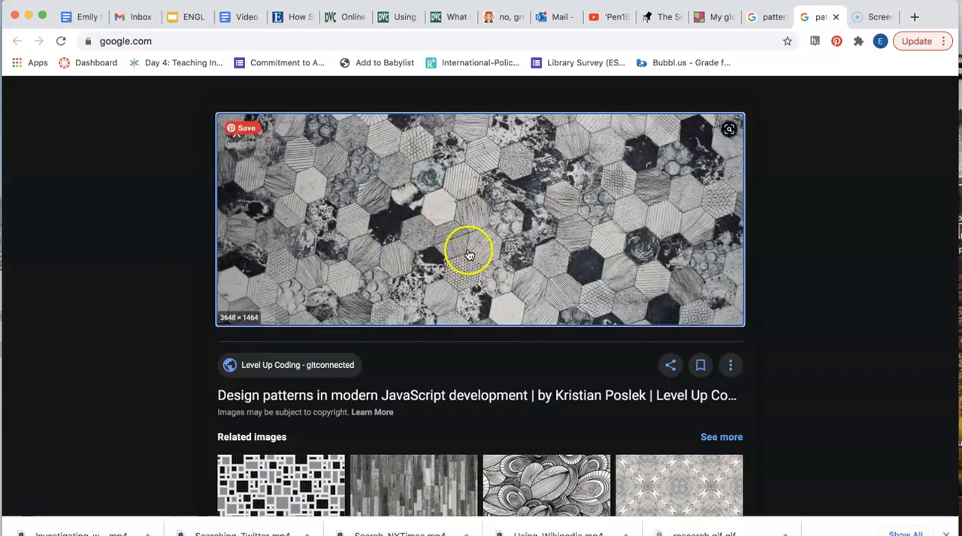
Step: Open the hexagon image full-size in its own tab so its web address can be copied
right_click(469, 250)
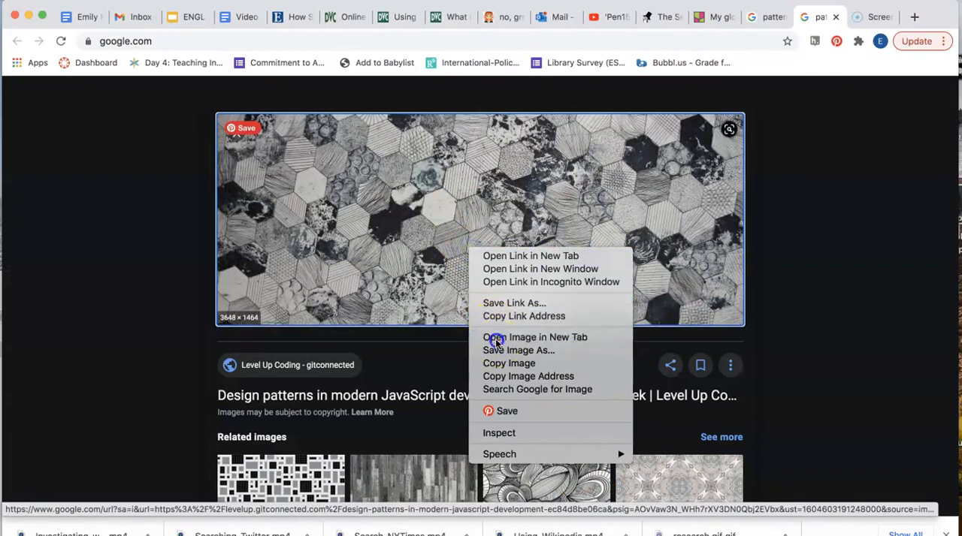
click(535, 337)
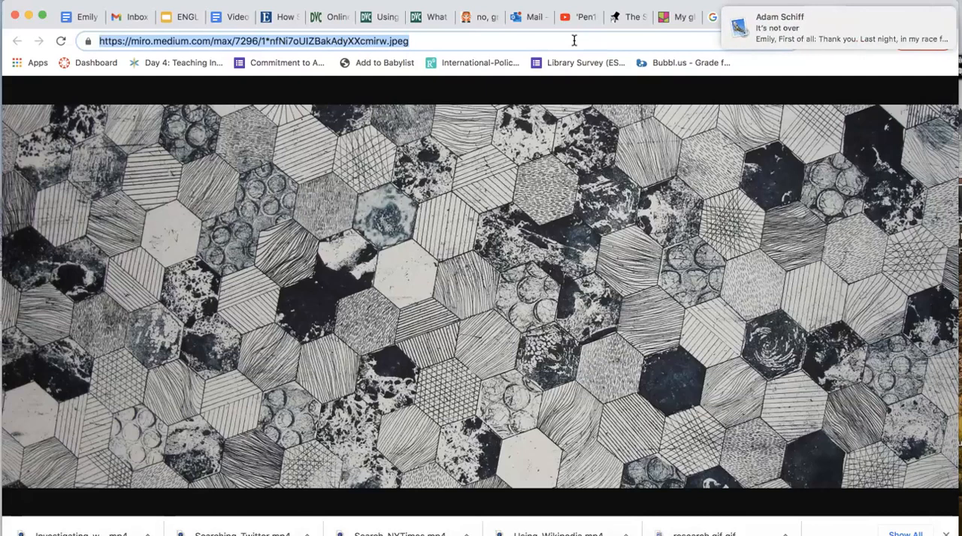
mouse_move(676, 16)
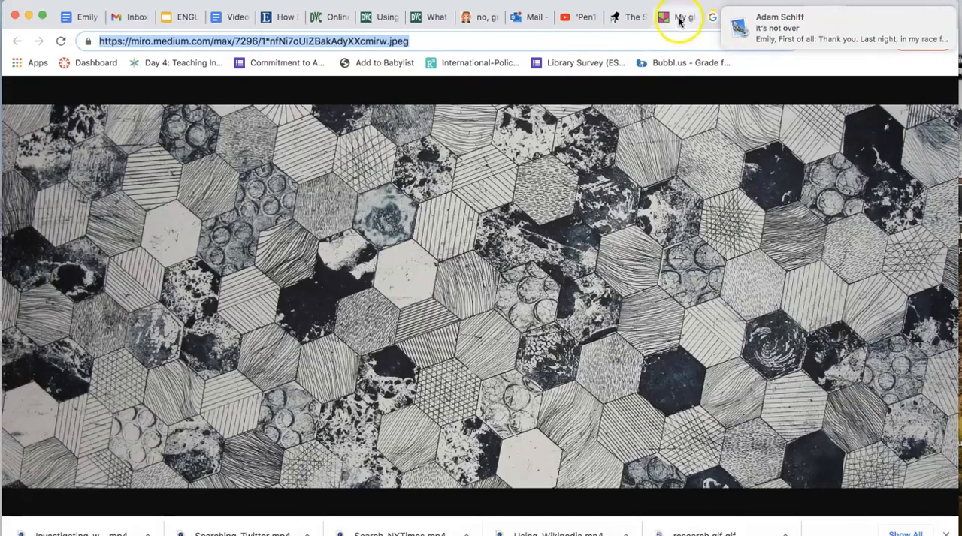
Step: Apply the hexagon picture's web link as the padlet wallpaper and return to the Modify panel
click(676, 17)
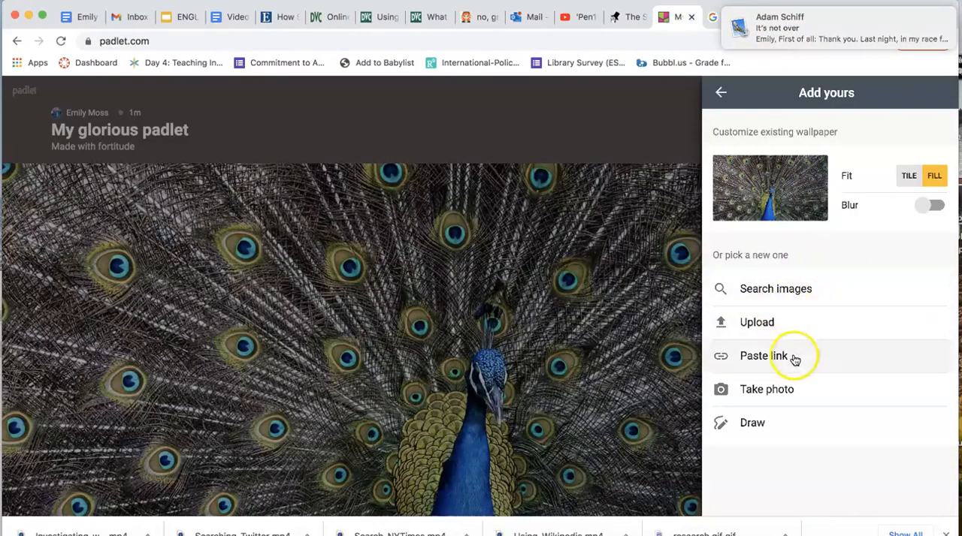
click(763, 355)
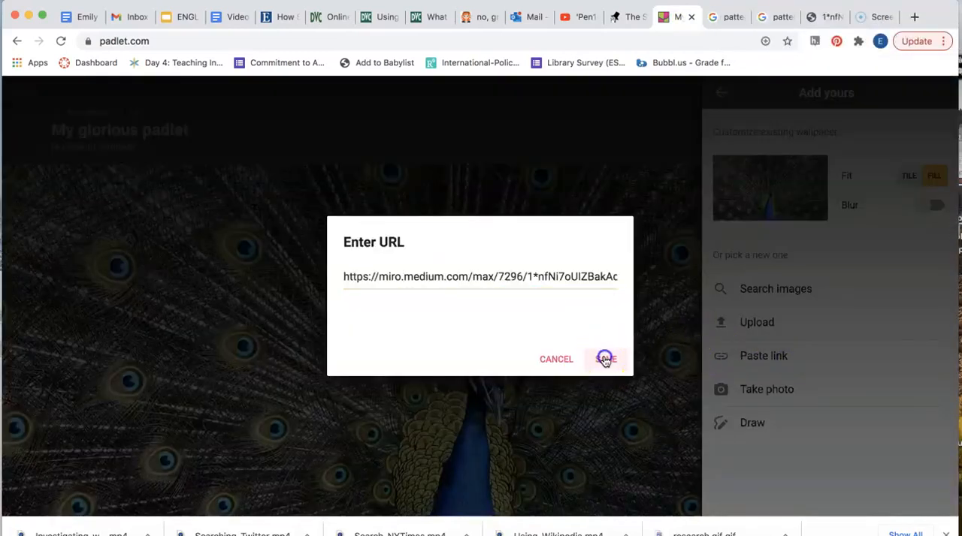
click(604, 359)
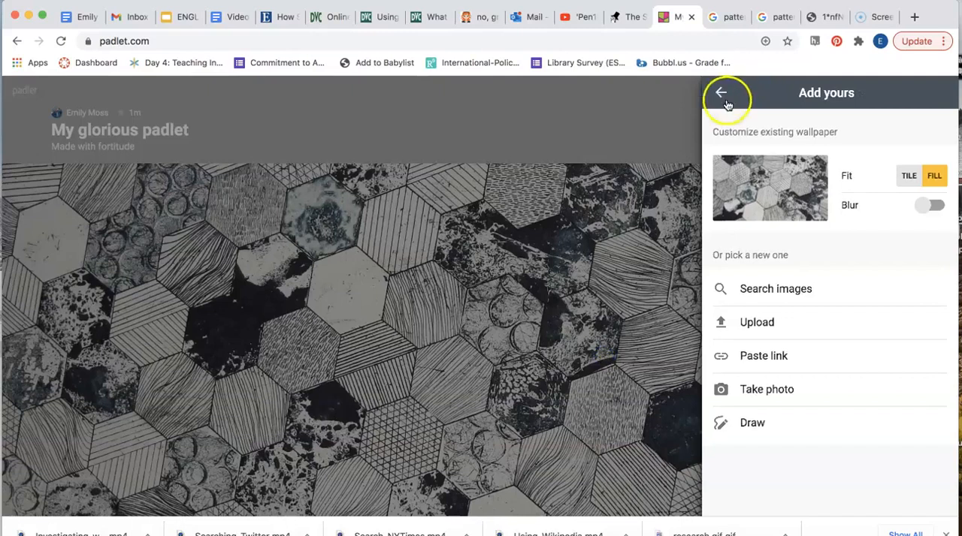
click(721, 94)
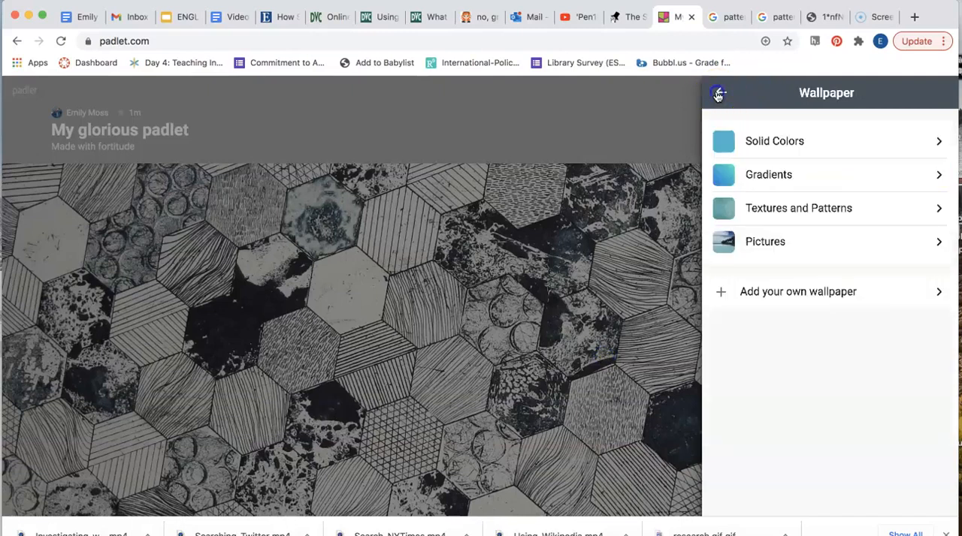
click(719, 94)
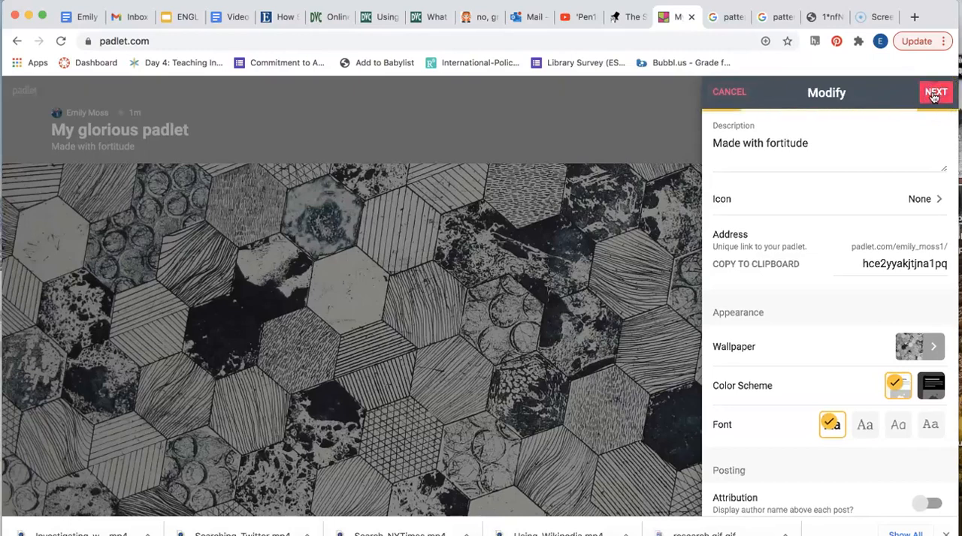
Step: Finish the wall settings, reaching the 'You're all set' invitation to post
click(935, 92)
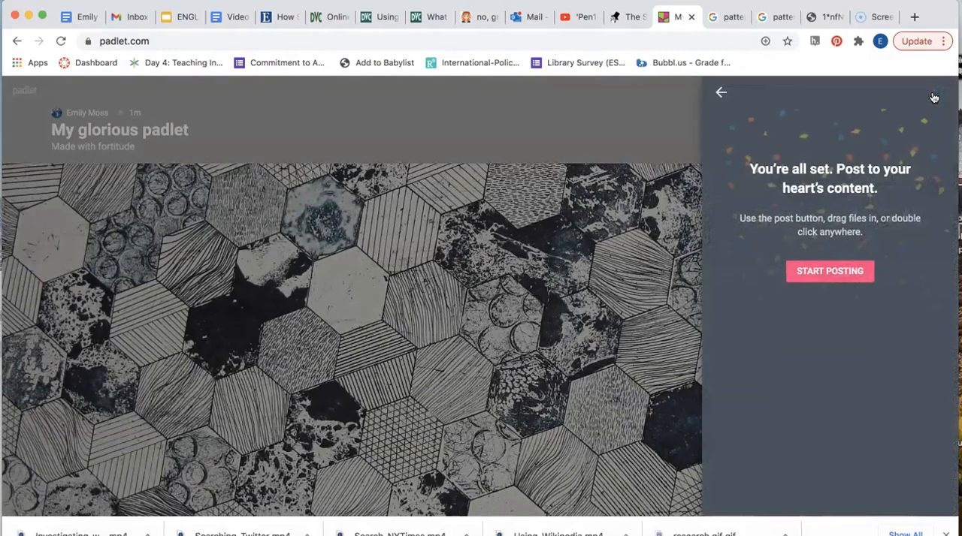
mouse_move(829, 271)
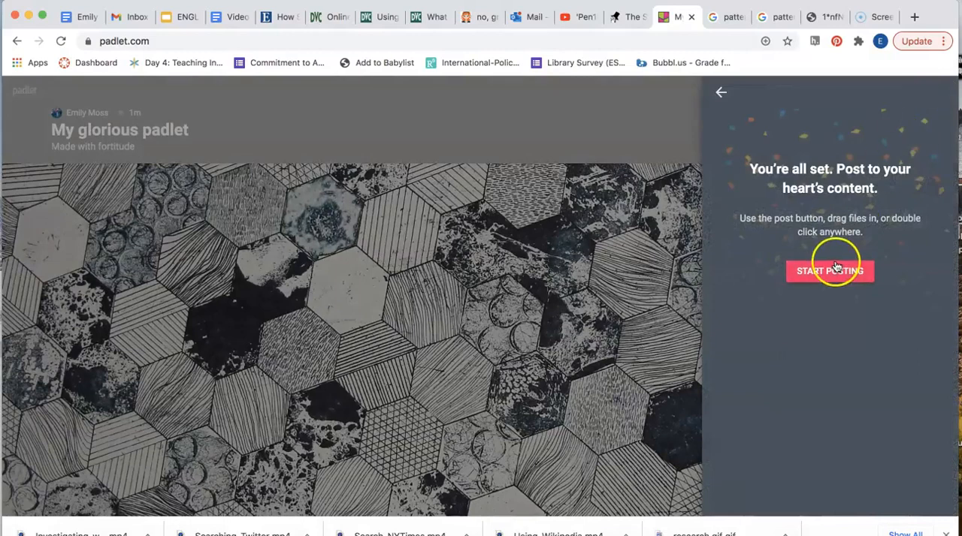
mouse_move(818, 237)
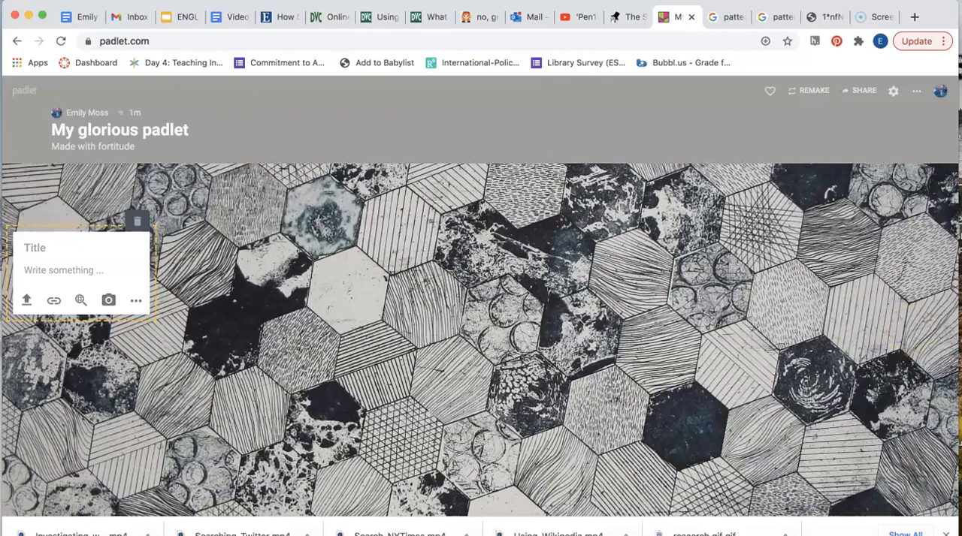
Step: Attach the New Yorker social-media protest article's URL as the new post's link
click(628, 16)
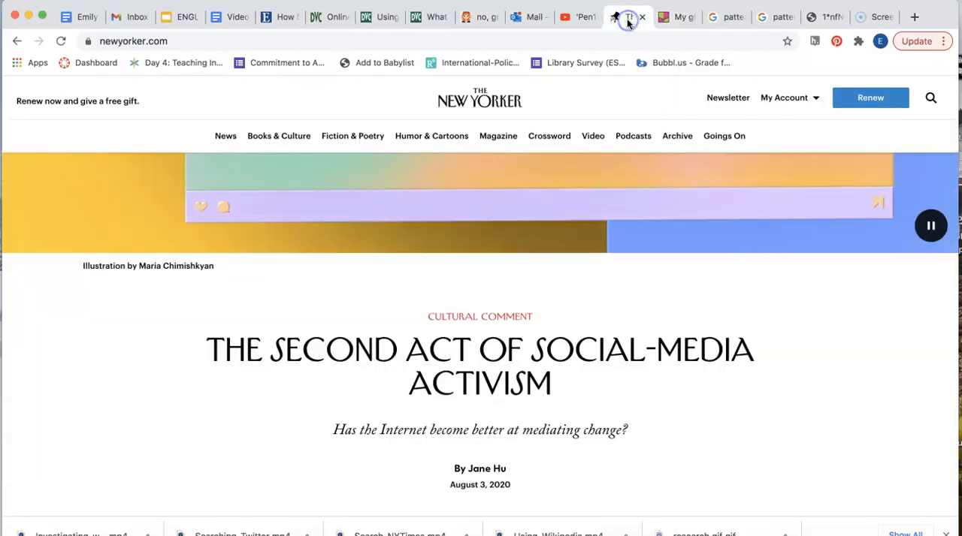
click(313, 41)
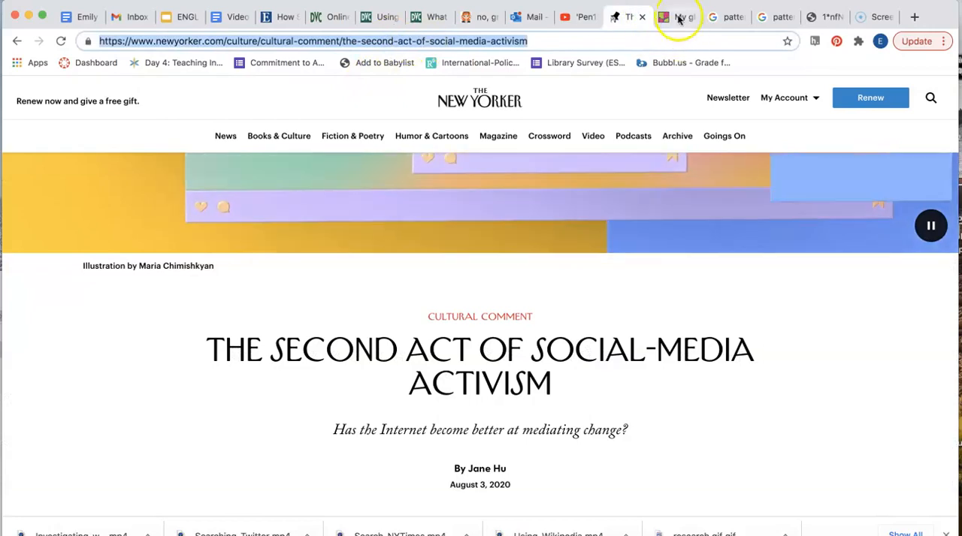
click(673, 17)
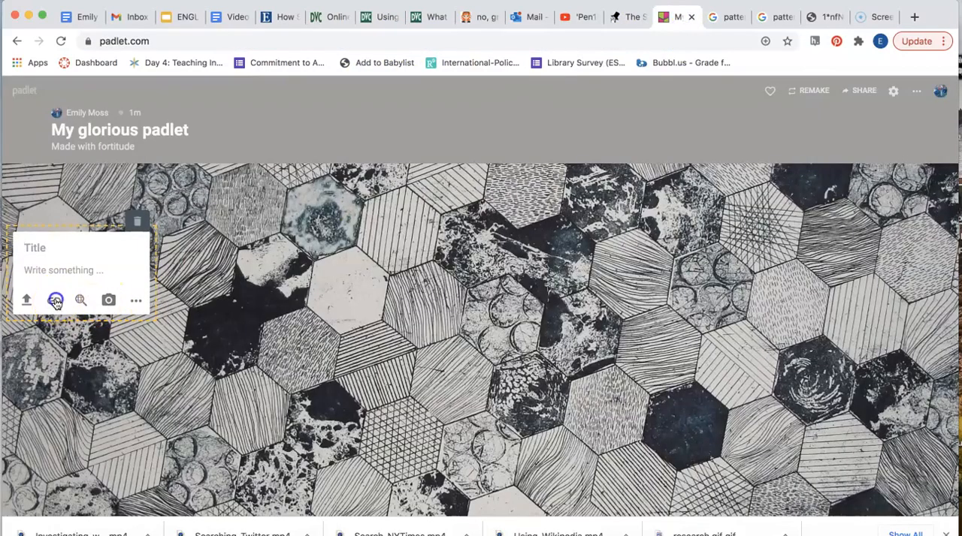
click(55, 301)
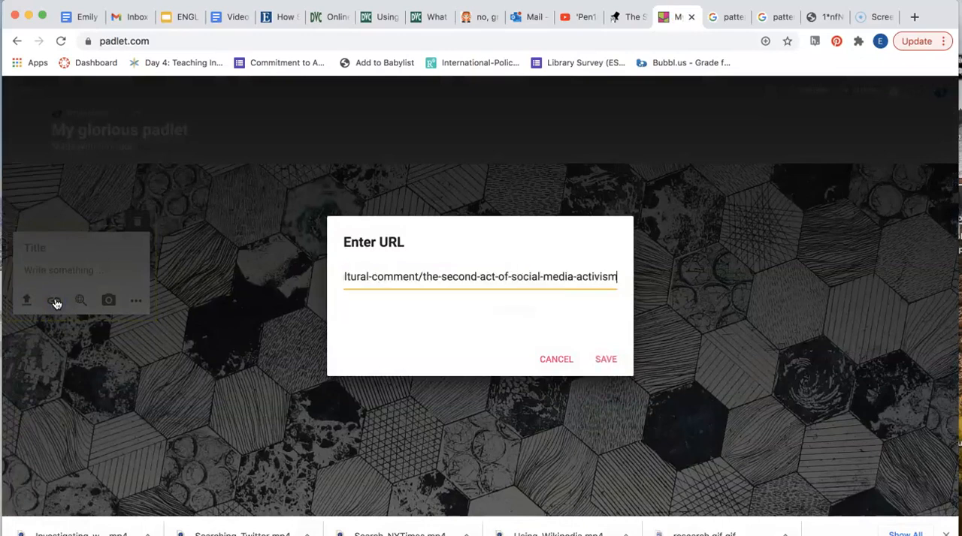
click(606, 359)
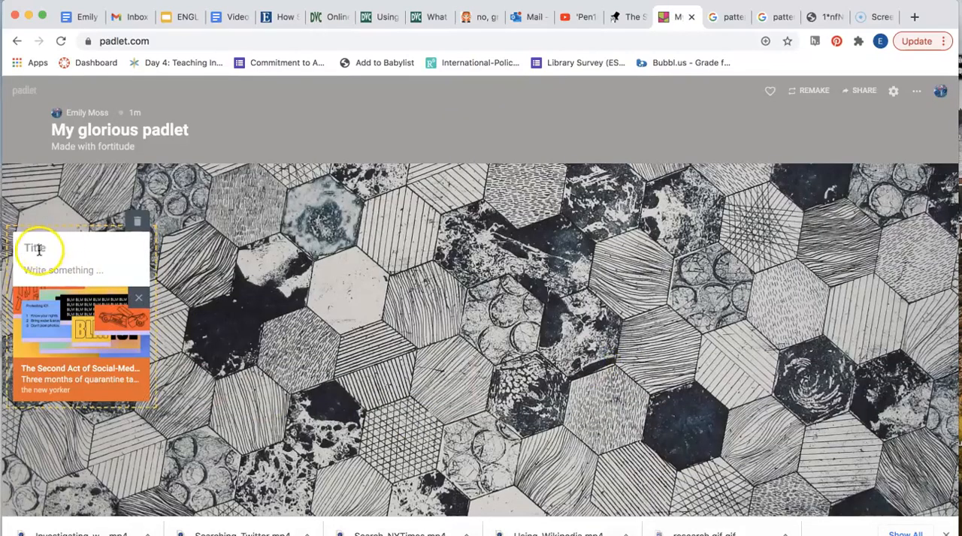
Step: Title the post 'The Second Age of Social Media Protest' with description '(New Yorker'
text(The Second Ag)
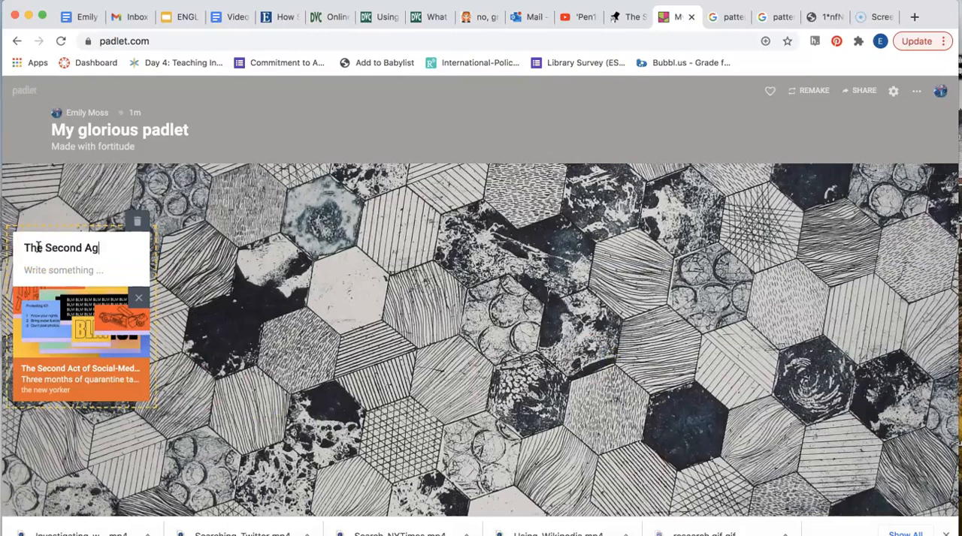
text(e of Social M)
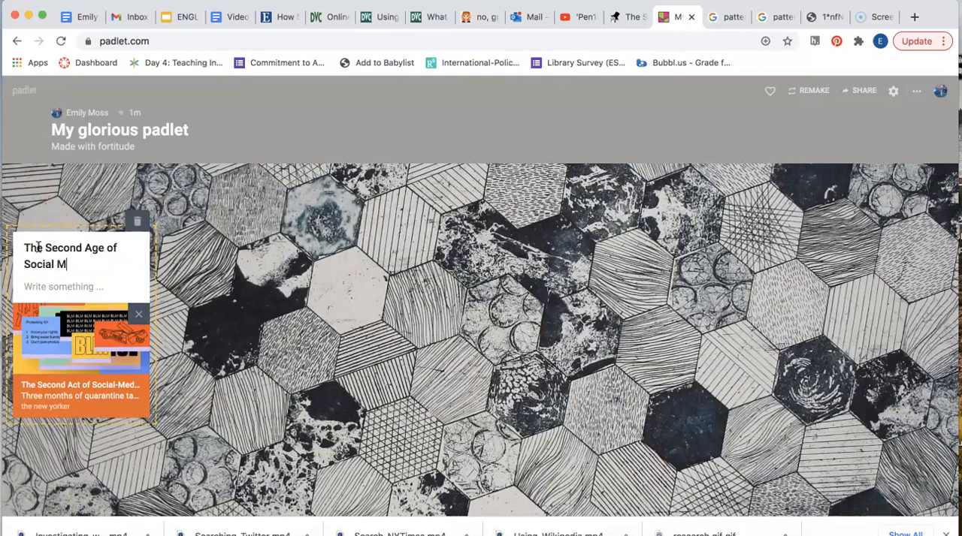
text(edia Pro)
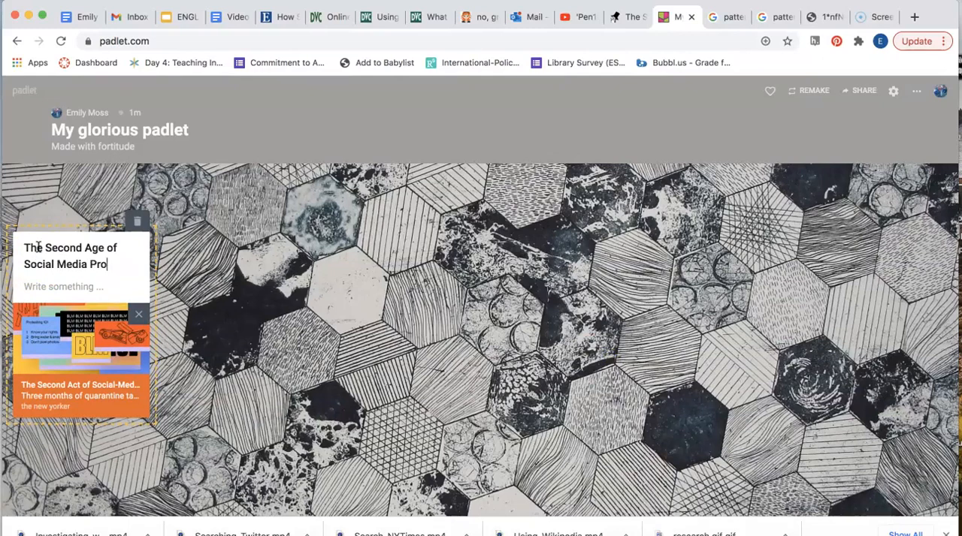
text(test)
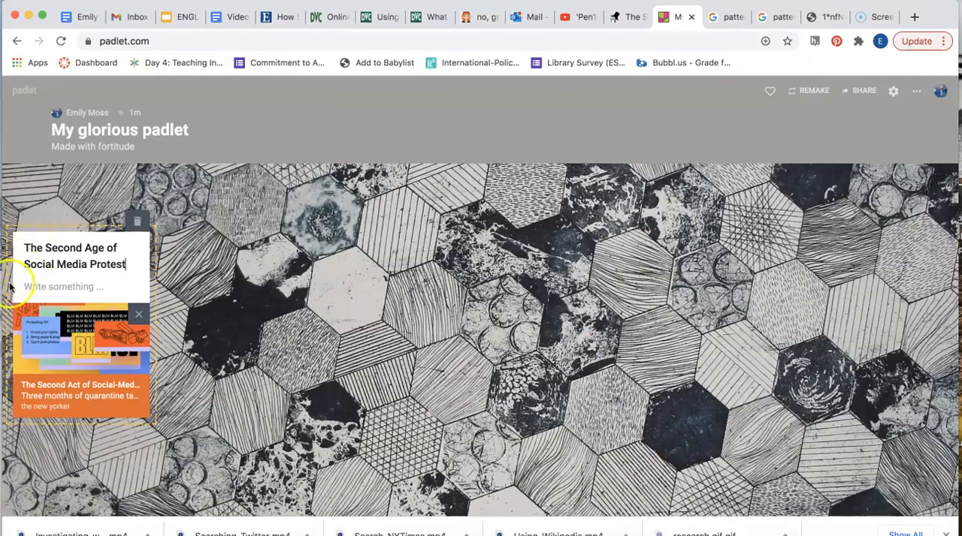
click(64, 286)
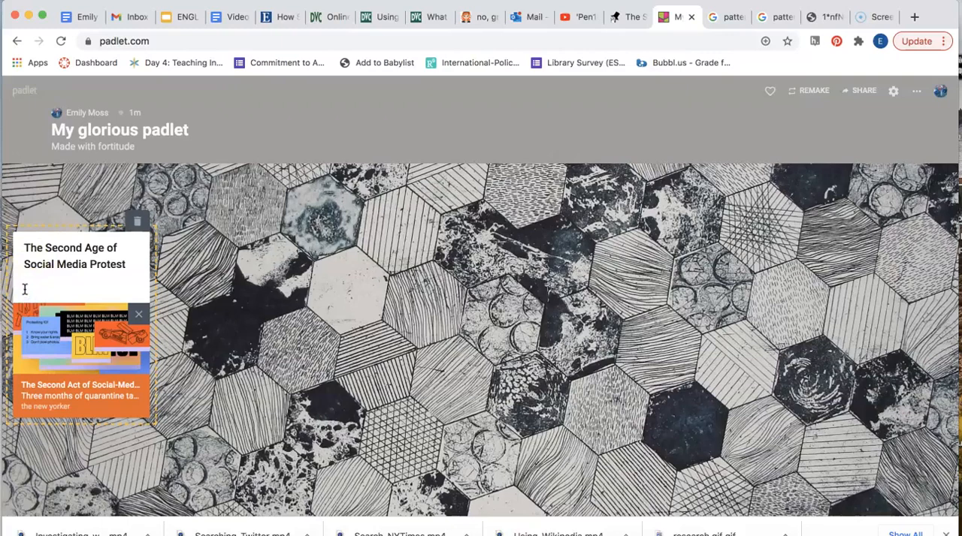
text(()
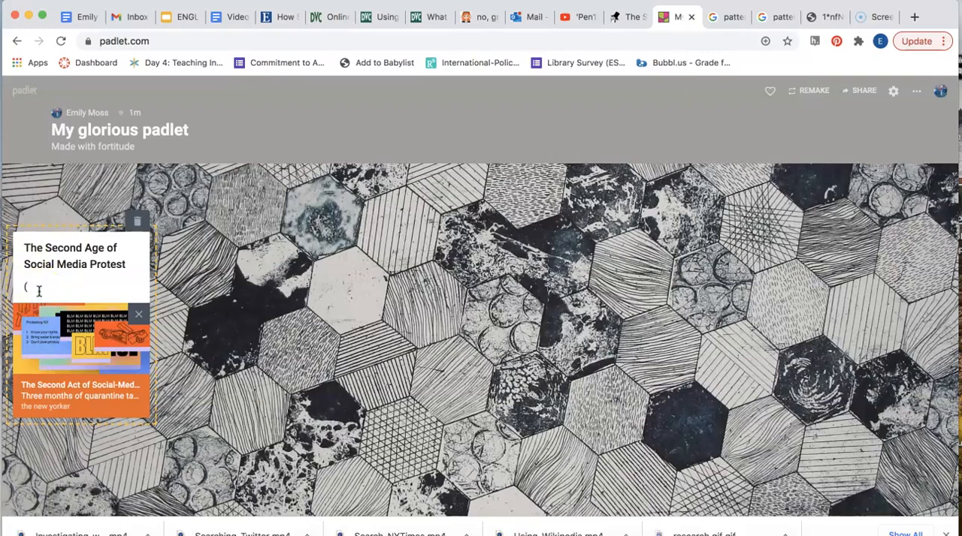
text(New Yorker article)
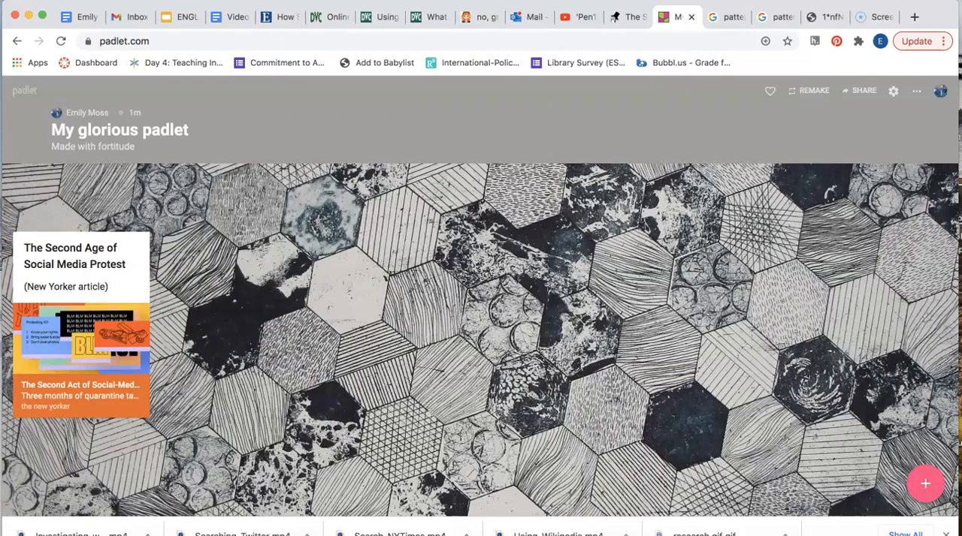
Step: Open the EBSCOhost social-media protest article's PDF Full Text and start downloading it
click(278, 17)
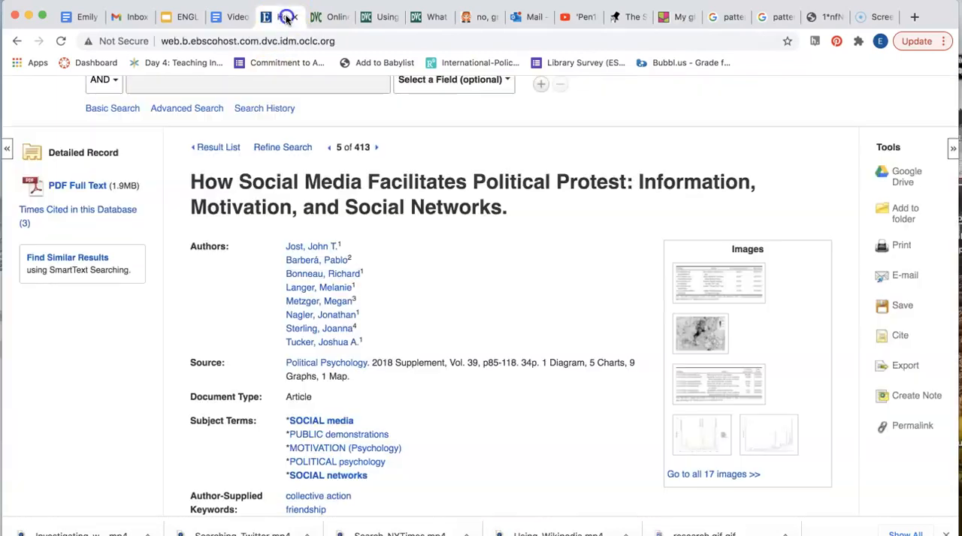
scroll(up, 3)
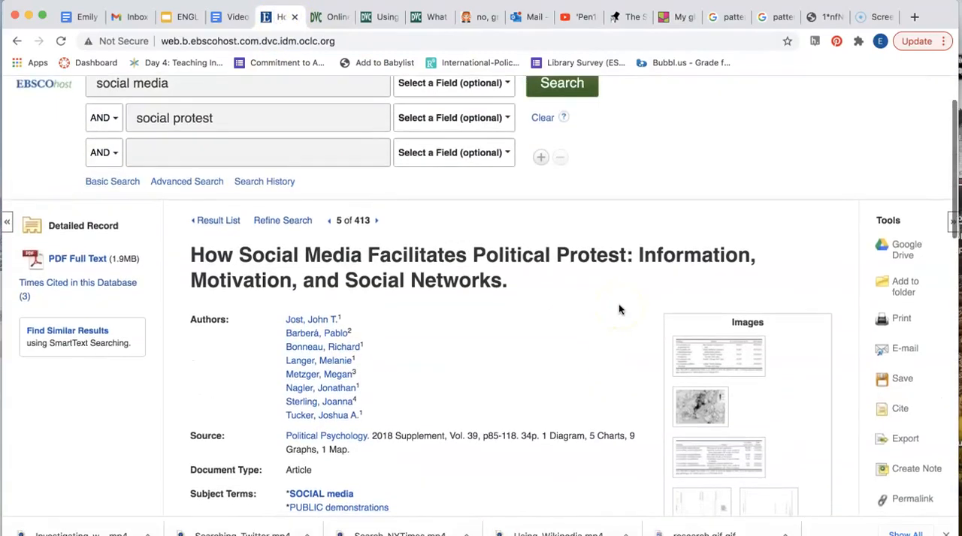
click(77, 258)
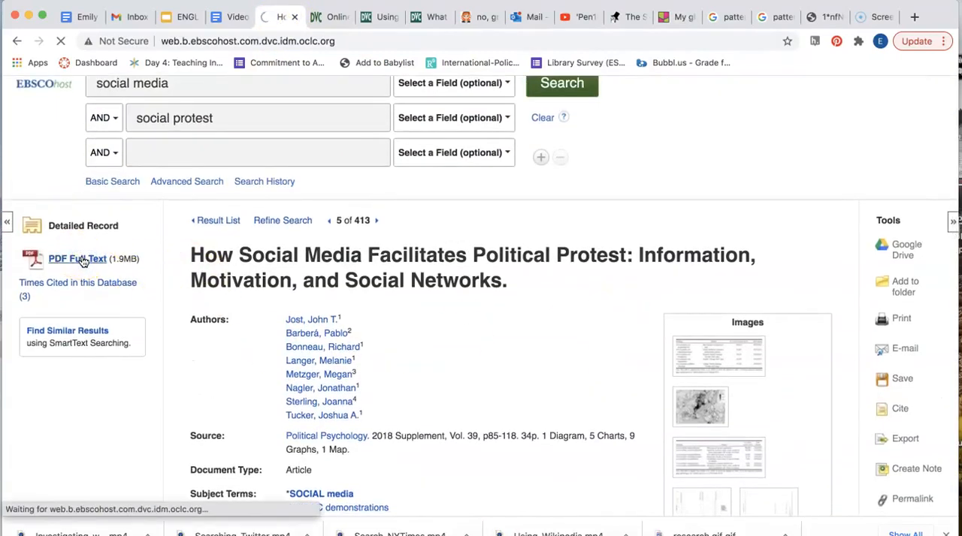
click(77, 258)
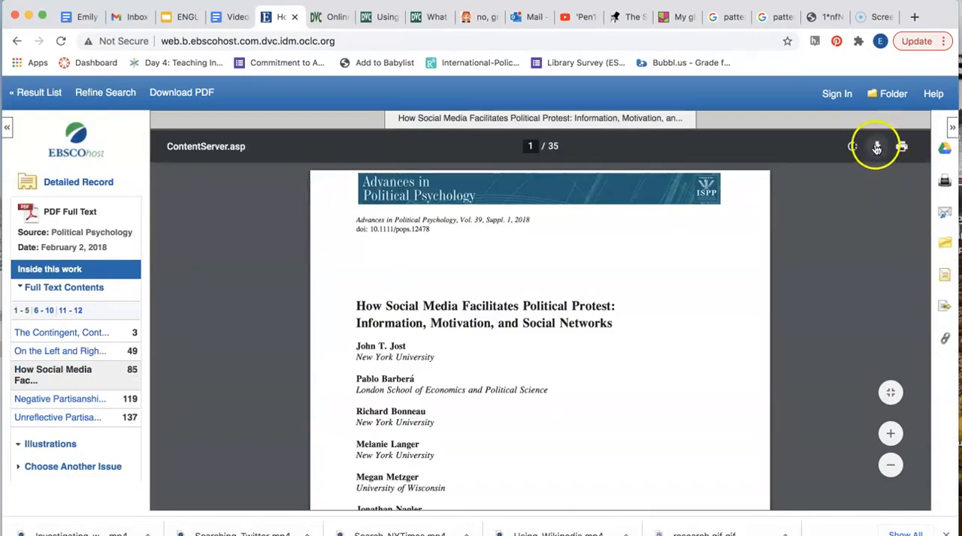
click(876, 145)
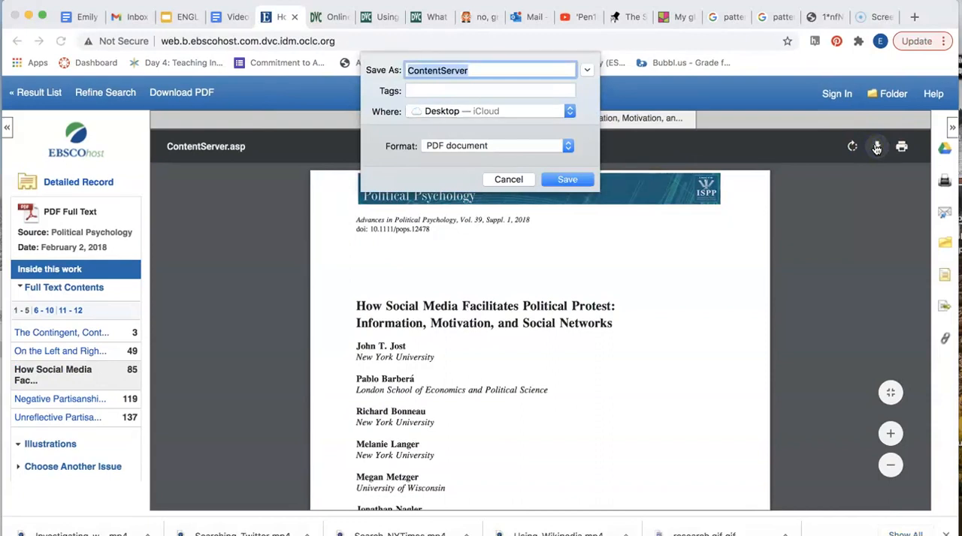
Step: Save the PDF to the Desktop as 'how social media article' and return to the padlet wall
text(how social media)
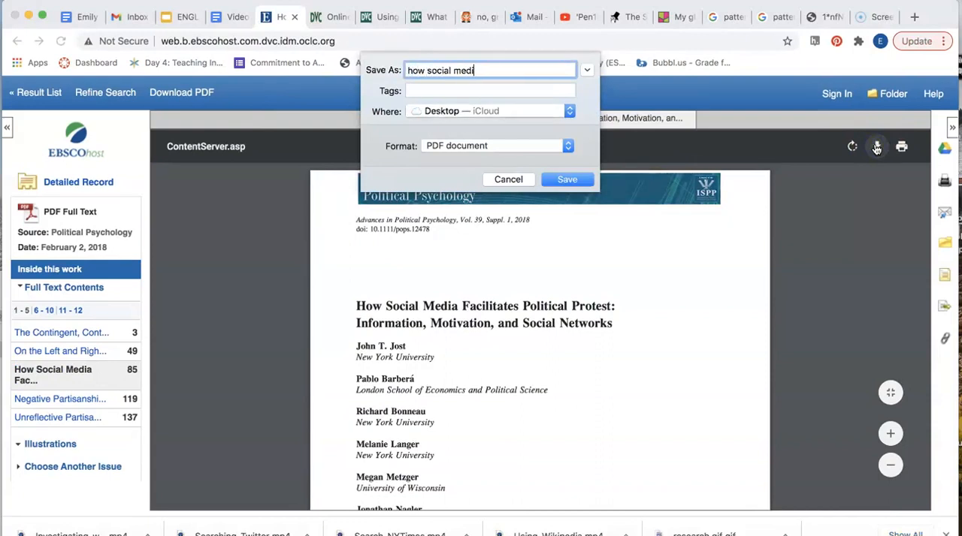
text(article)
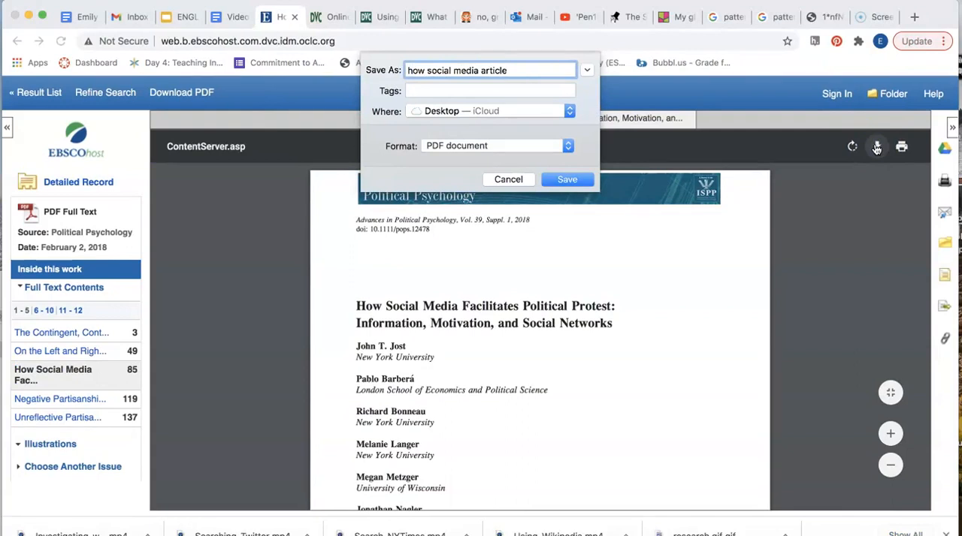
click(566, 179)
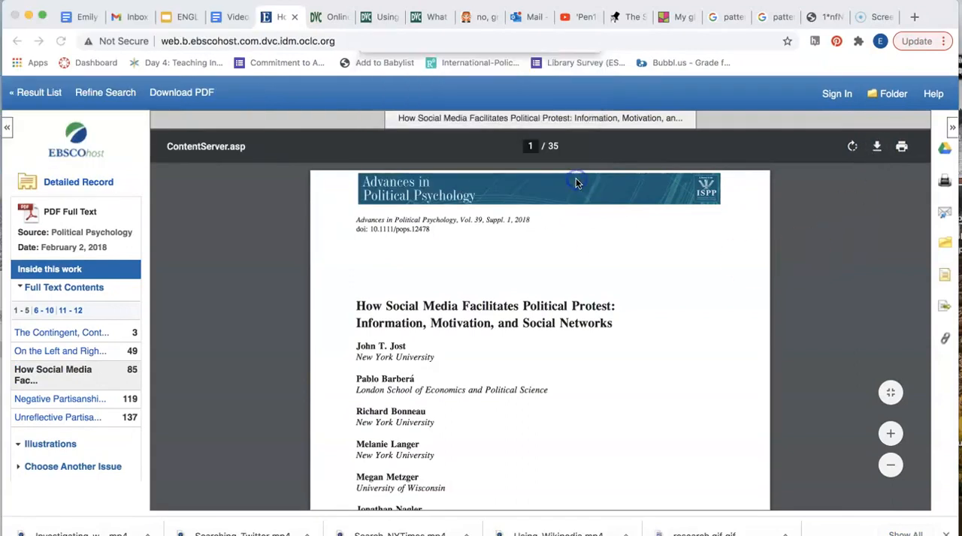
mouse_move(876, 146)
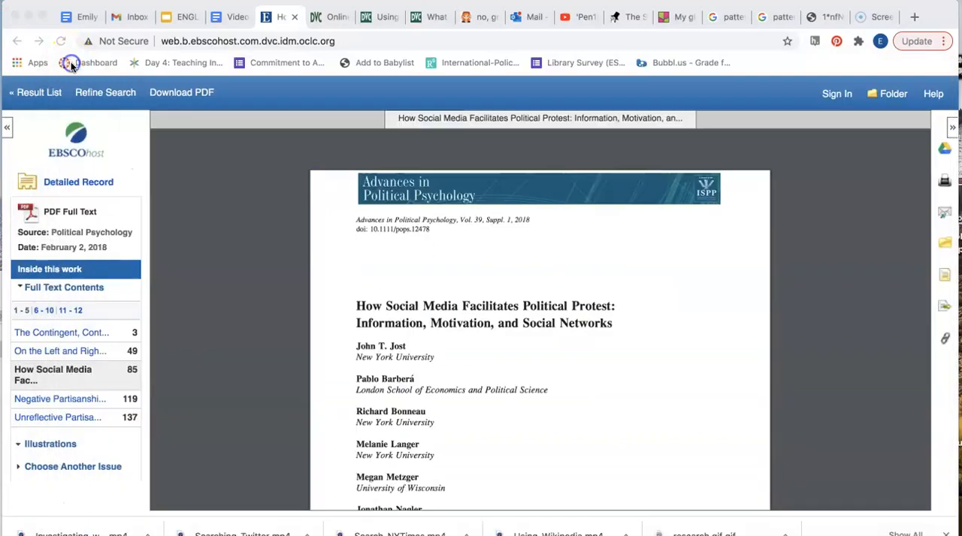
click(673, 17)
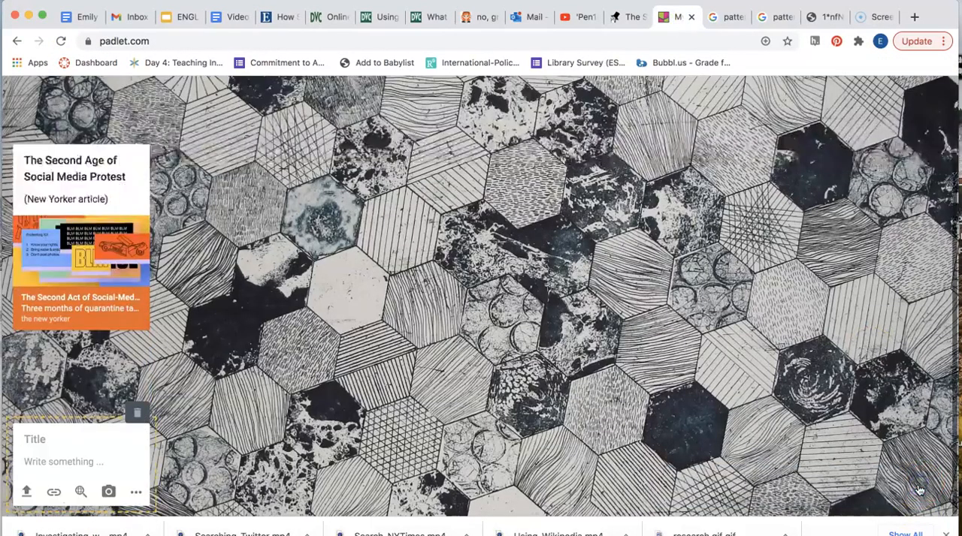
mouse_move(27, 492)
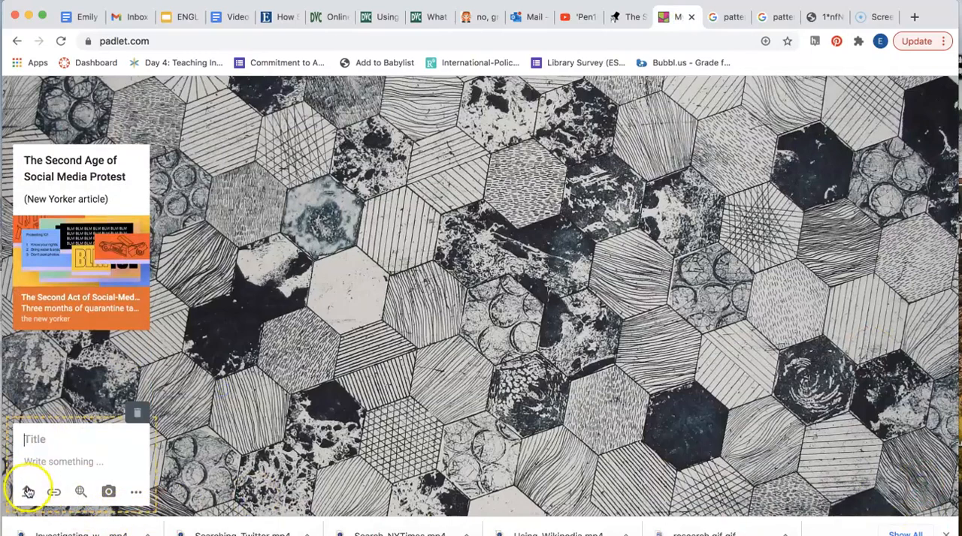
Step: Upload 'how social media article.pdf' from Recents as a second post on the hexagon wall
click(27, 493)
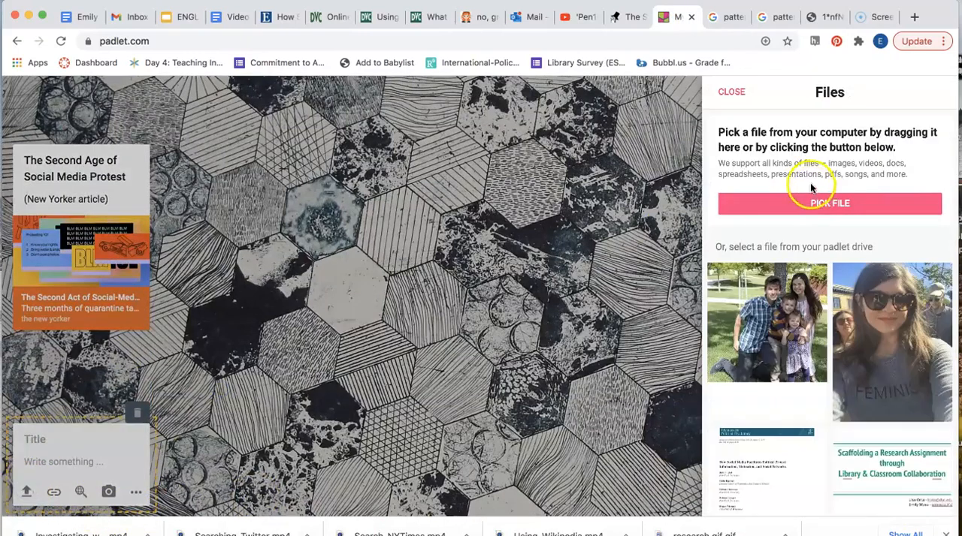
click(830, 203)
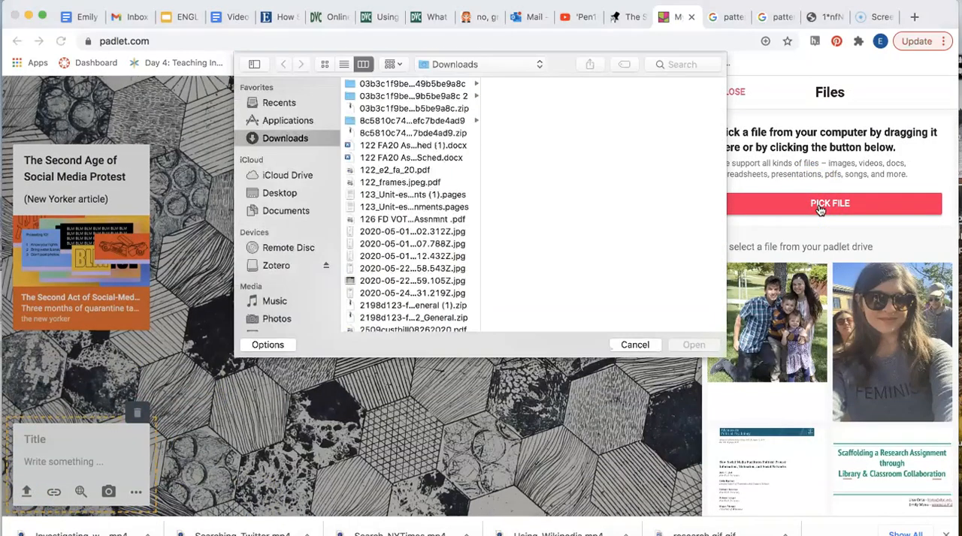
click(280, 102)
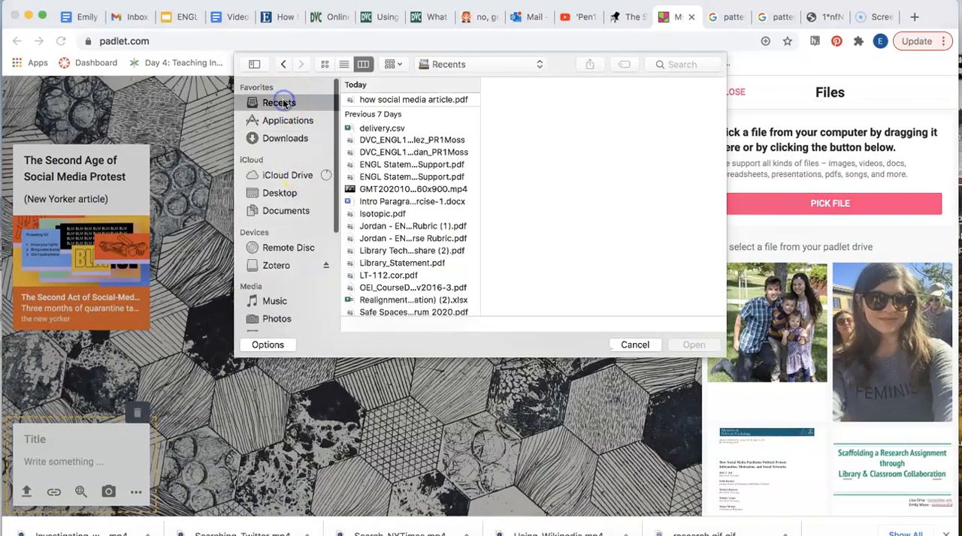
click(413, 99)
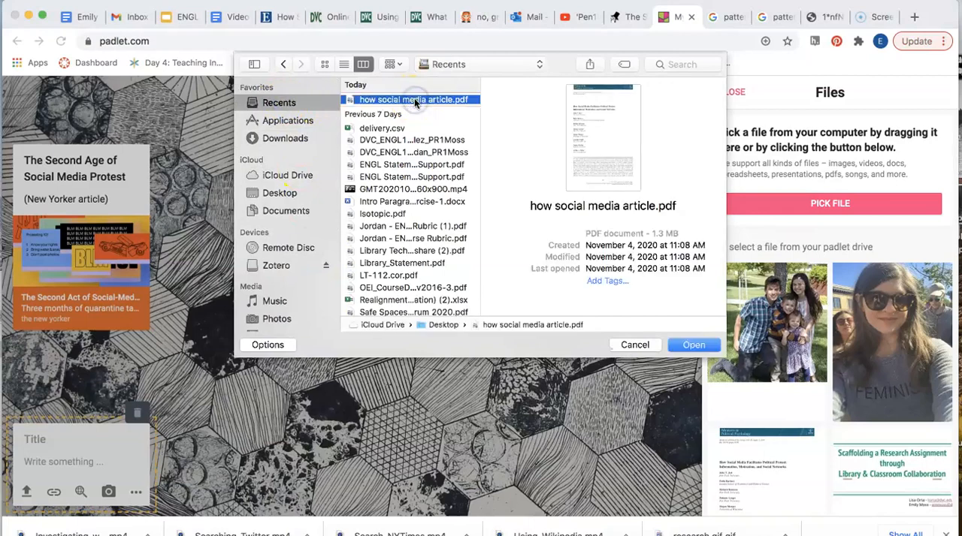
click(634, 346)
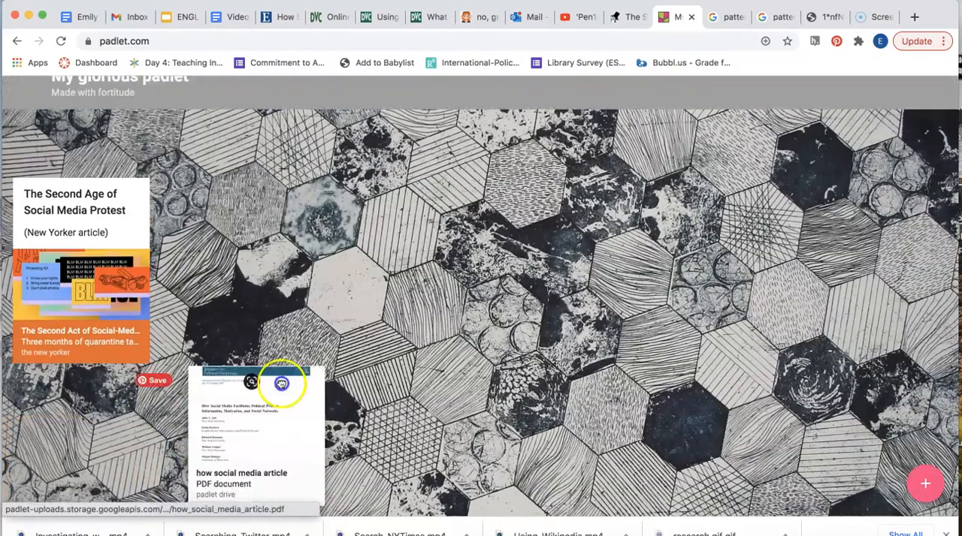
Step: Drag the PDF post beside the New Yorker post and title it 'Academic journal article'
drag(255, 433, 402, 258)
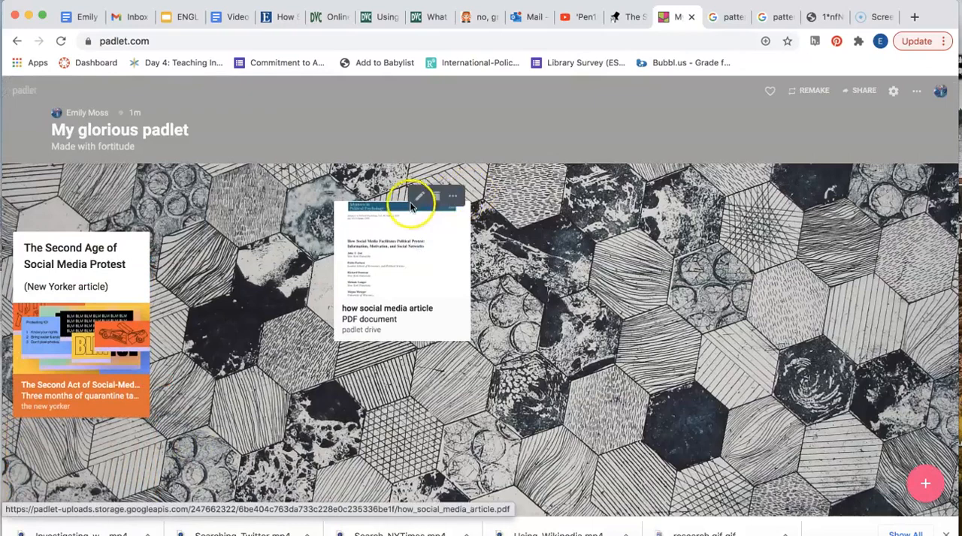
click(419, 197)
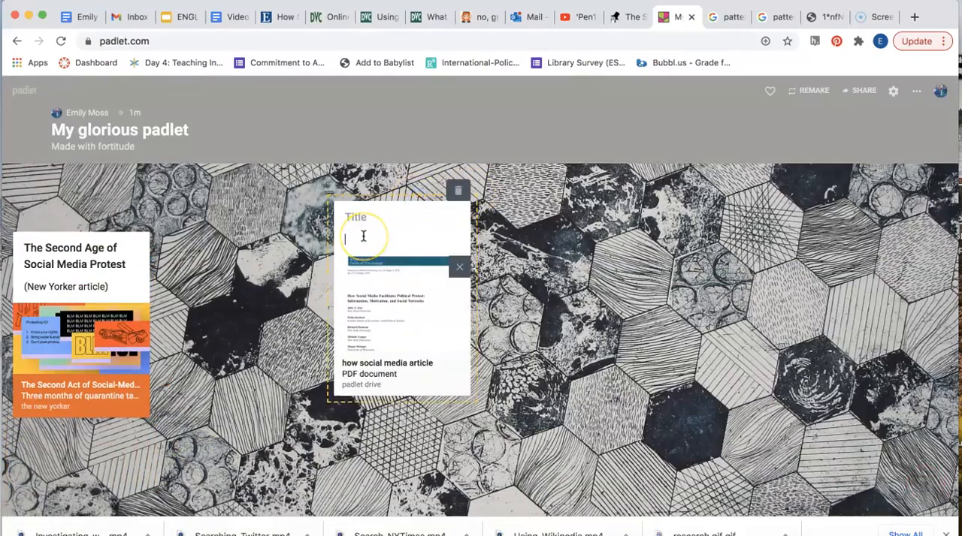
text(Academic)
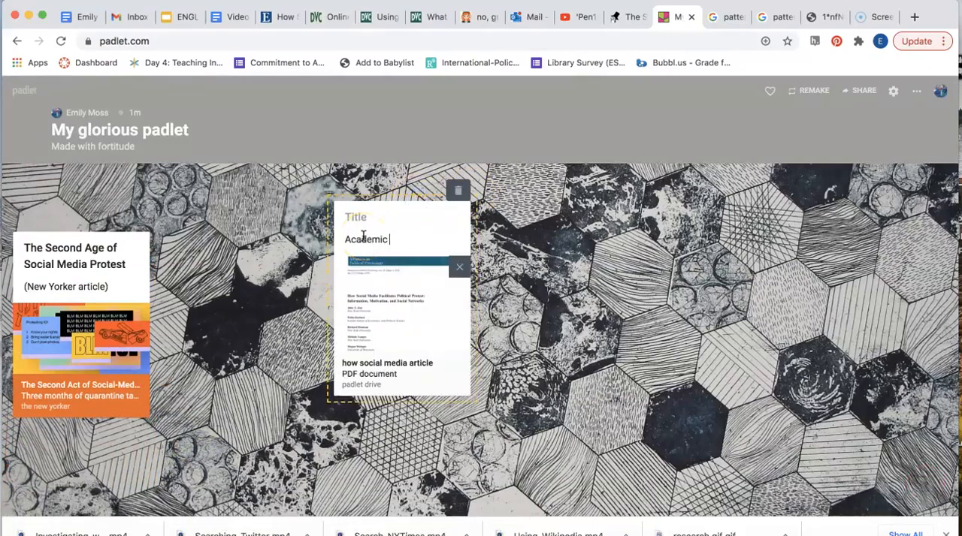
text(journal article)
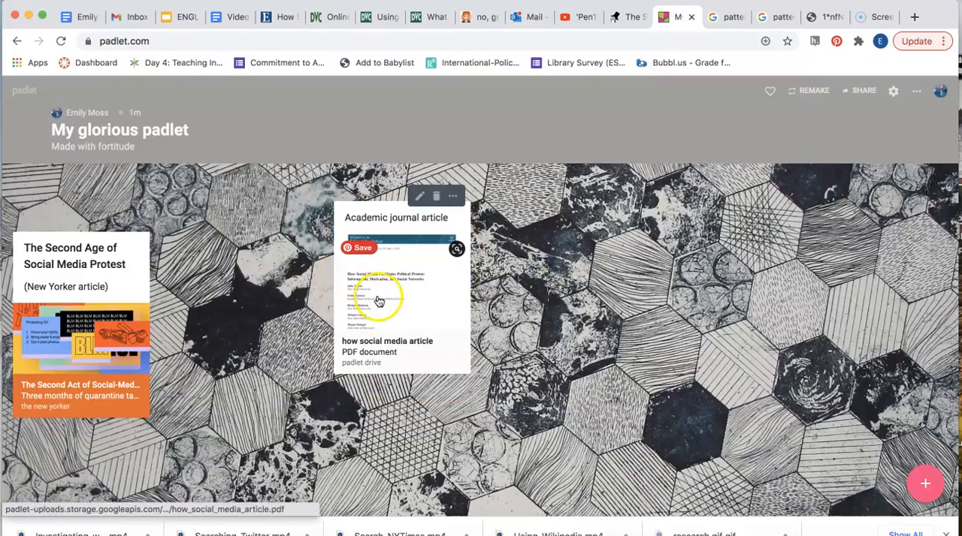
click(378, 300)
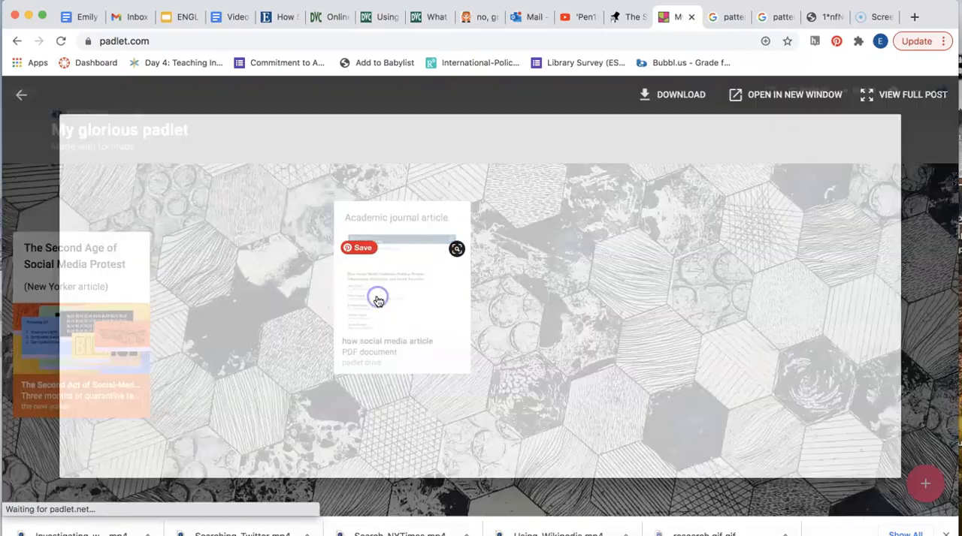
click(379, 301)
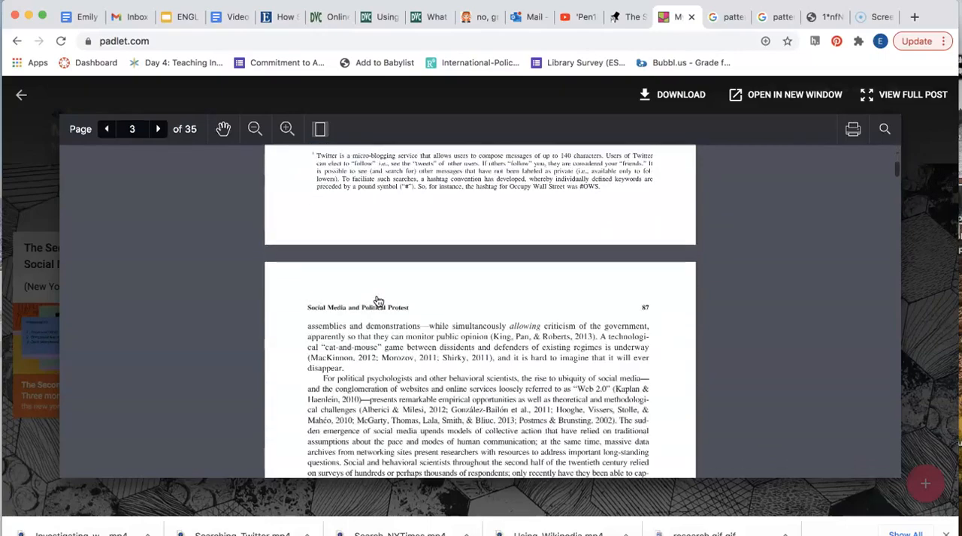
click(21, 95)
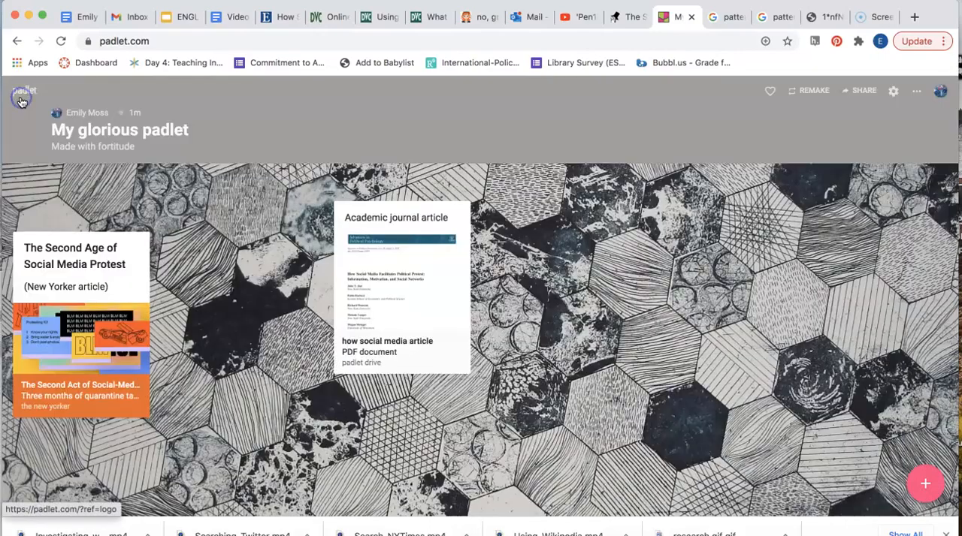
mouse_move(706, 291)
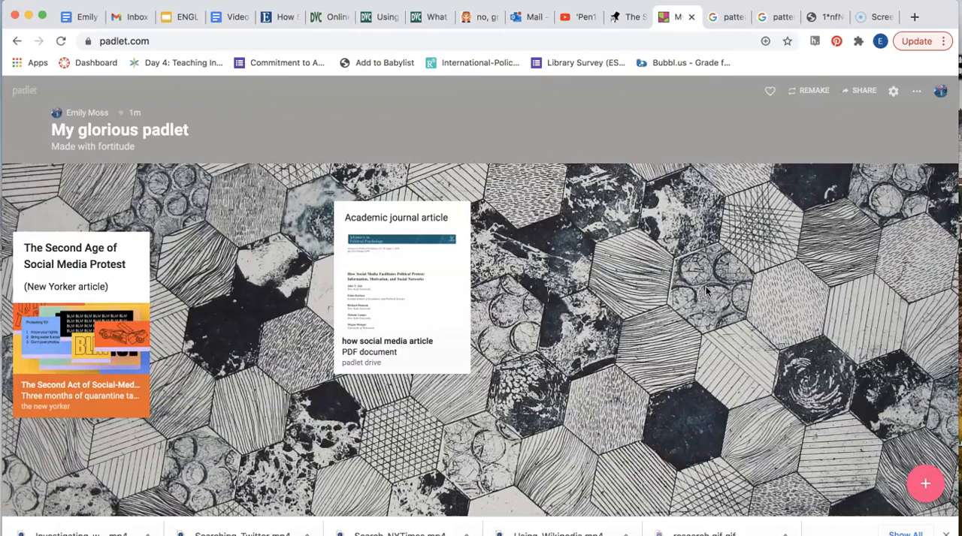
mouse_move(229, 514)
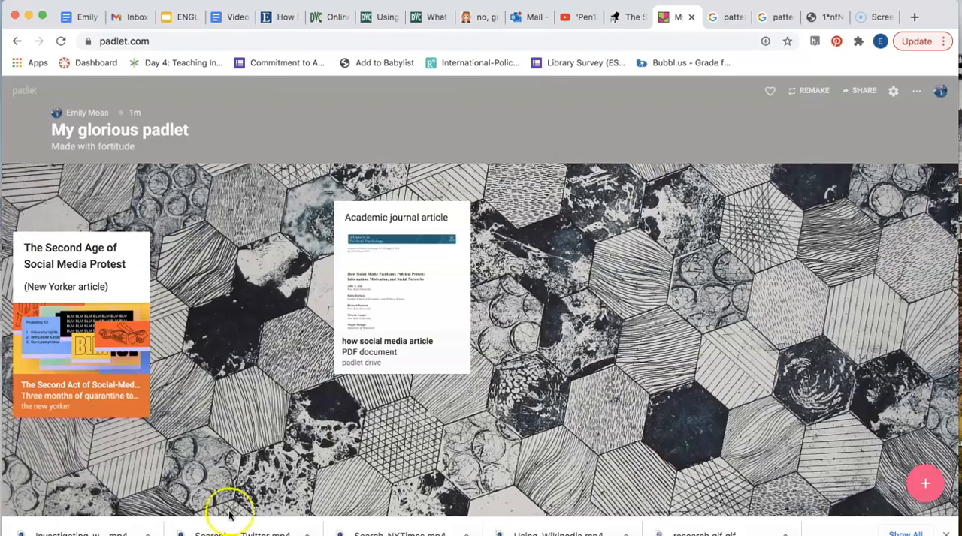